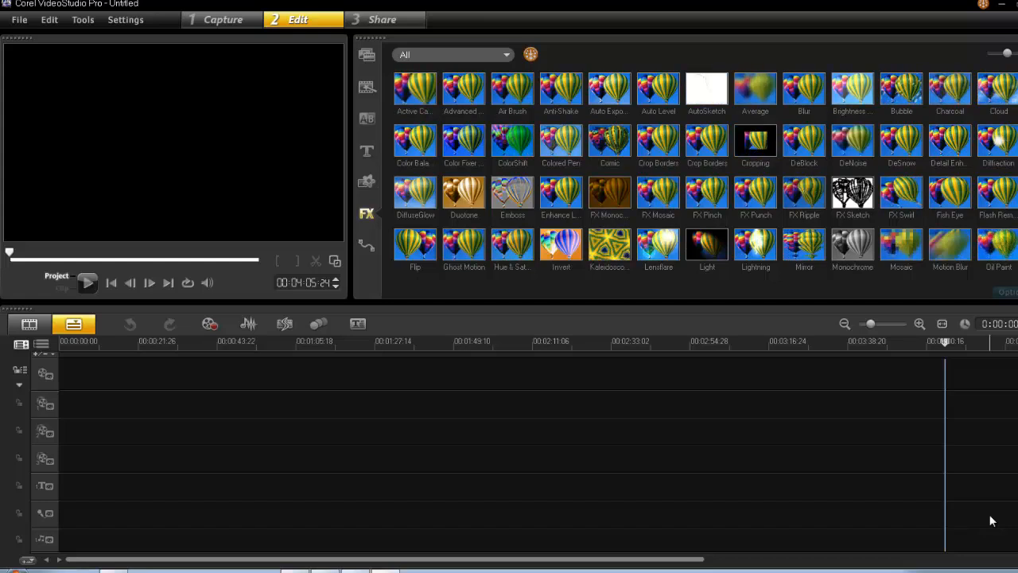
{"action": "mouse_move", "coordinate": [843, 487]}
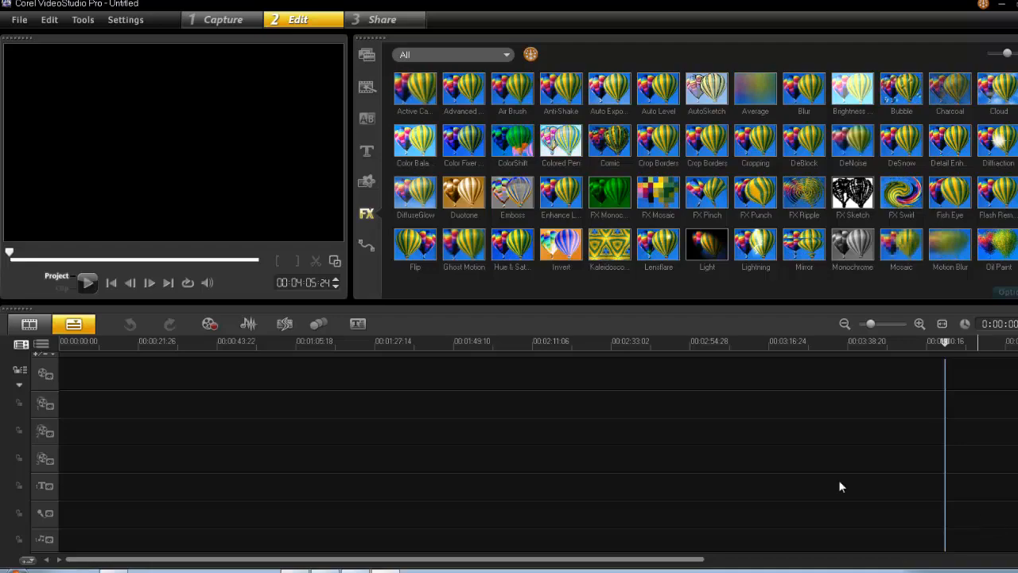
Review the Performance preferences with Smart Proxy enabled, then close the dialog
{"action": "left_click", "coordinate": [124, 19]}
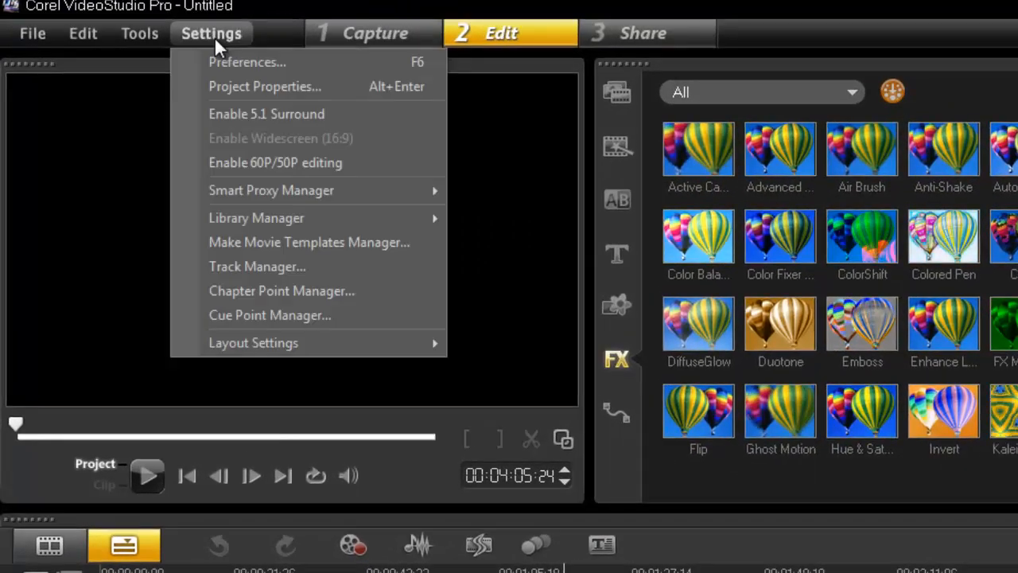
{"action": "left_click", "coordinate": [249, 62]}
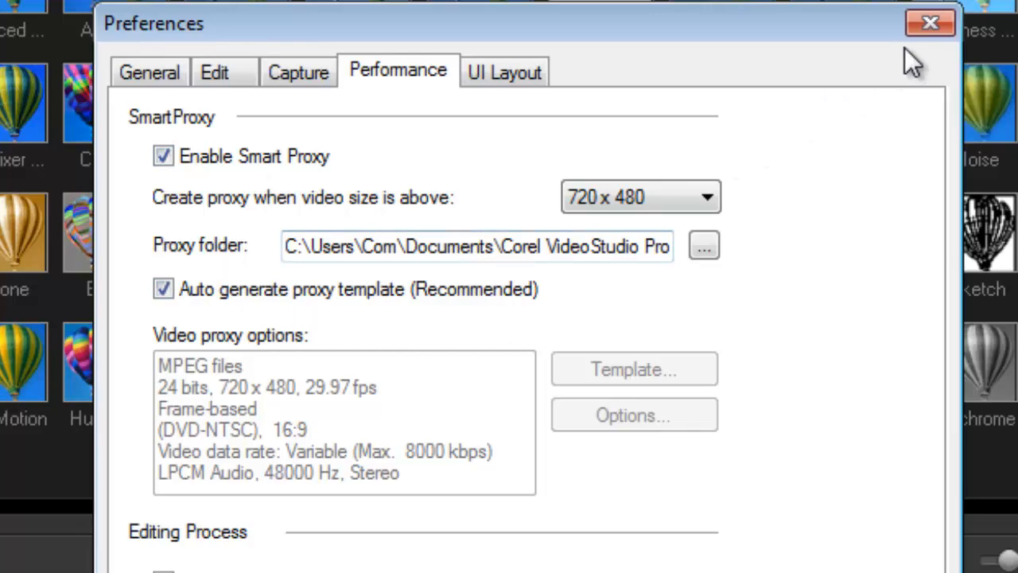
{"action": "left_click", "coordinate": [931, 23]}
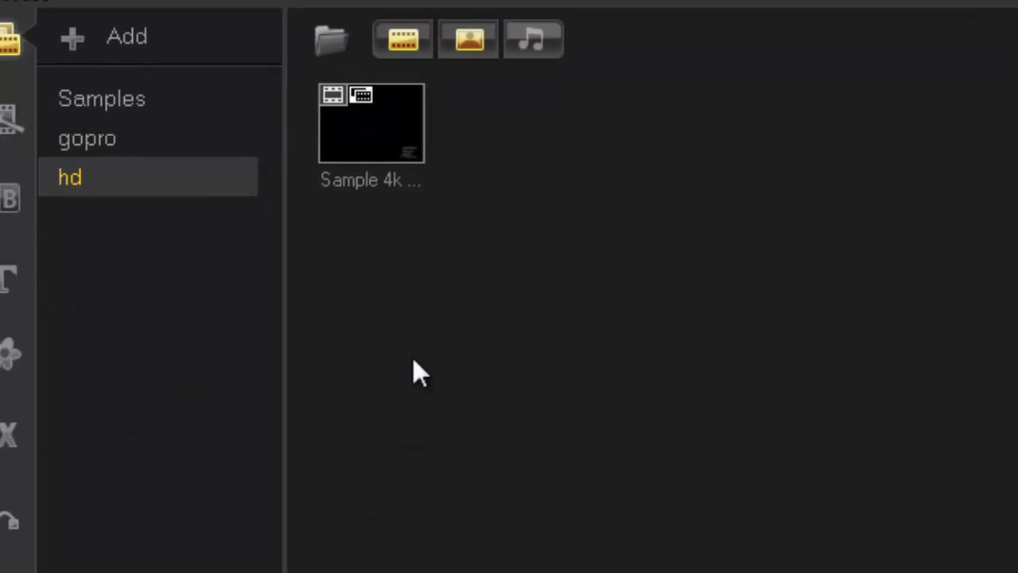
{"action": "mouse_move", "coordinate": [374, 120]}
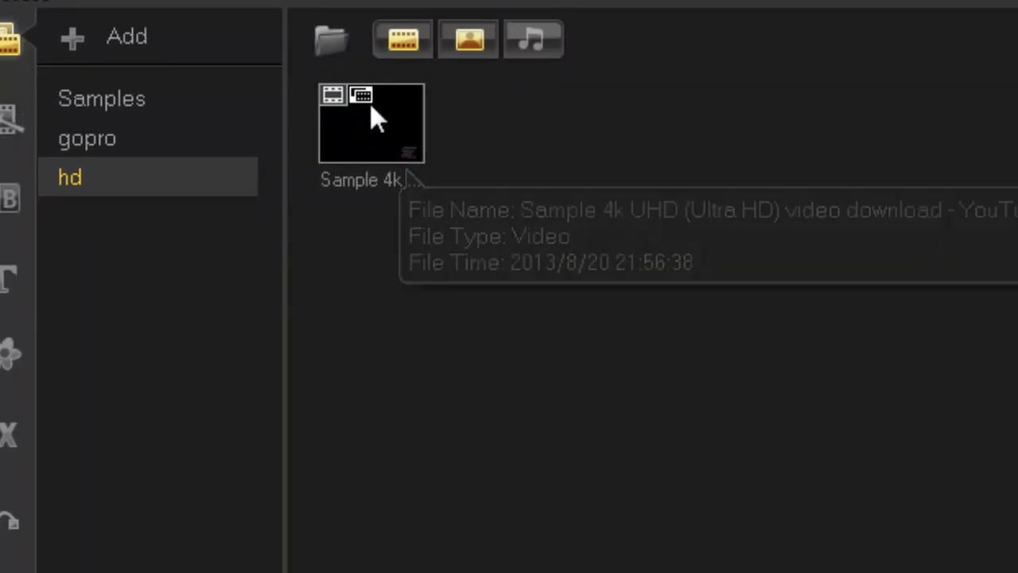
{"action": "mouse_move", "coordinate": [373, 120]}
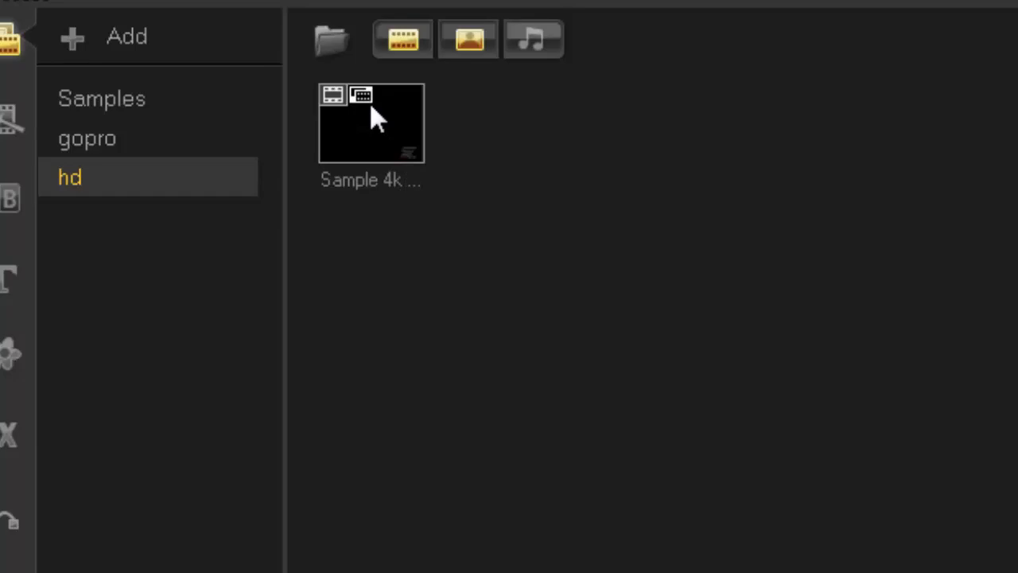
{"action": "mouse_move", "coordinate": [414, 155]}
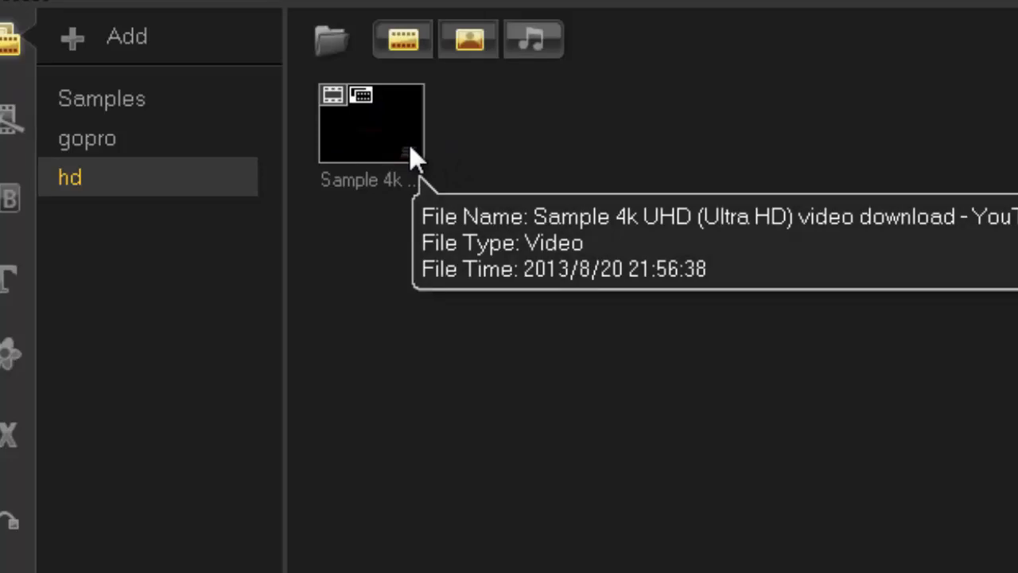
{"action": "mouse_move", "coordinate": [417, 156]}
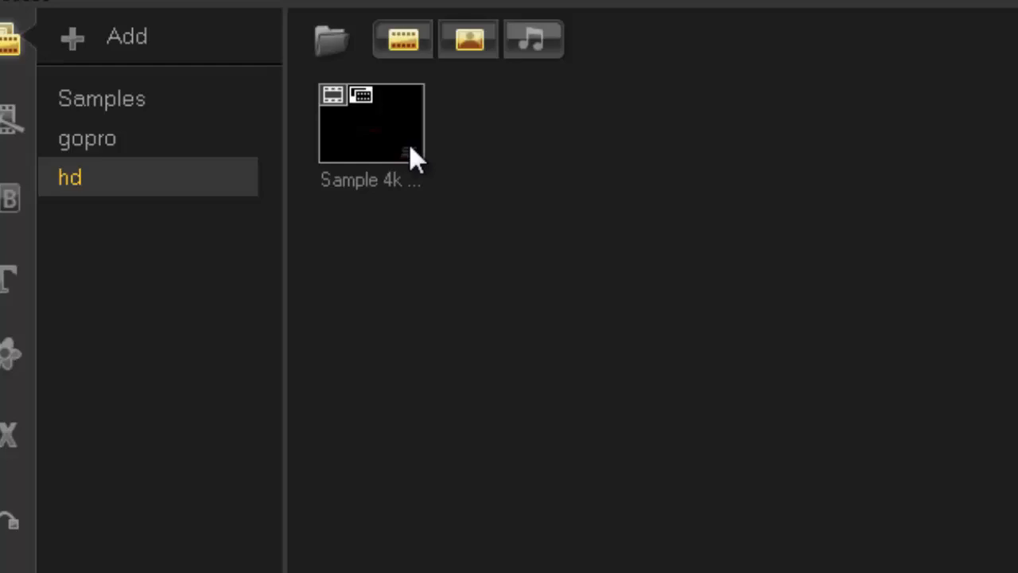
Bring up Preferences showing hardware decoder, encoder and acceleration optimisation all enabled
{"action": "left_click", "coordinate": [98, 41]}
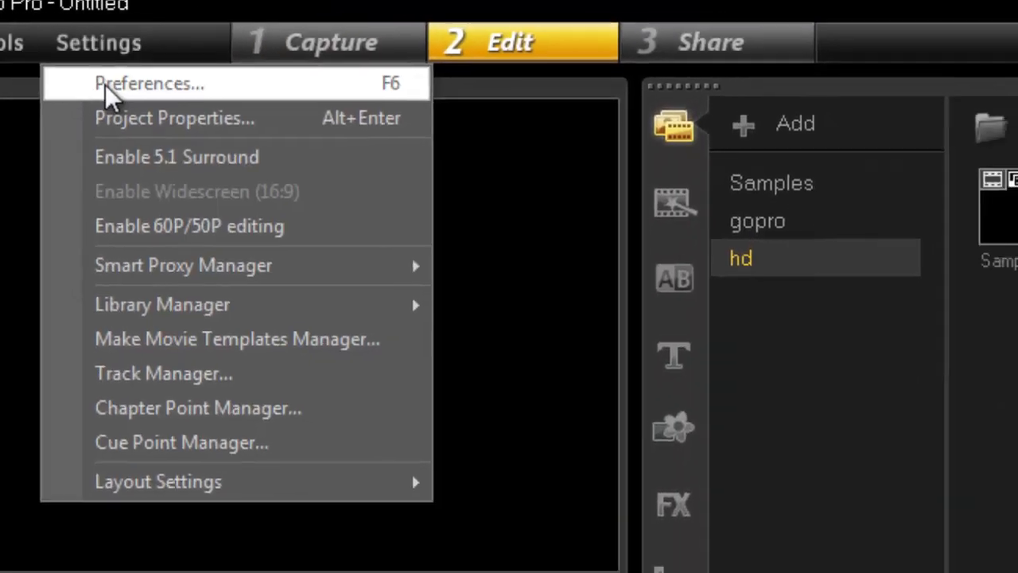
{"action": "left_click", "coordinate": [150, 83]}
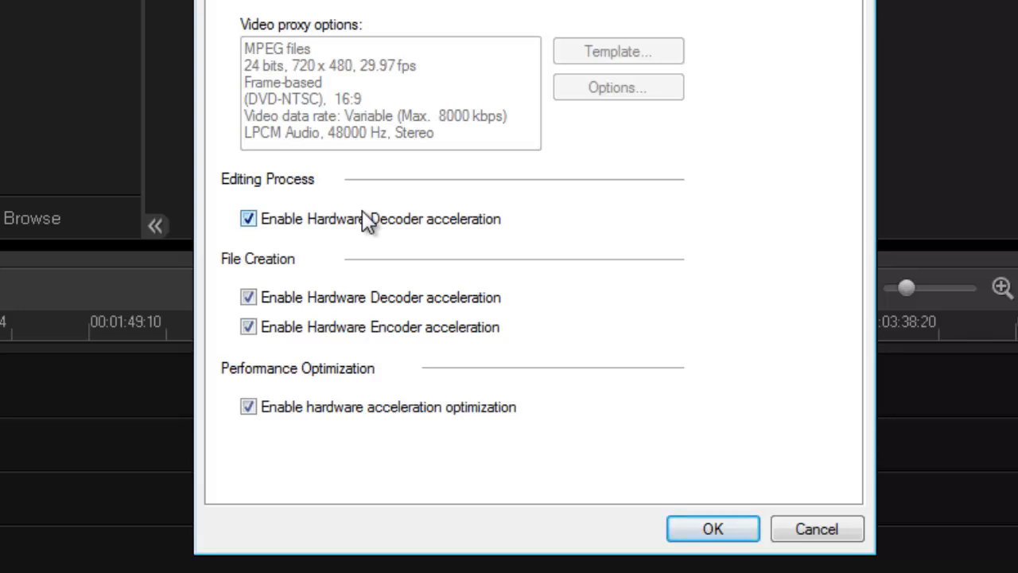
{"action": "mouse_move", "coordinate": [372, 324]}
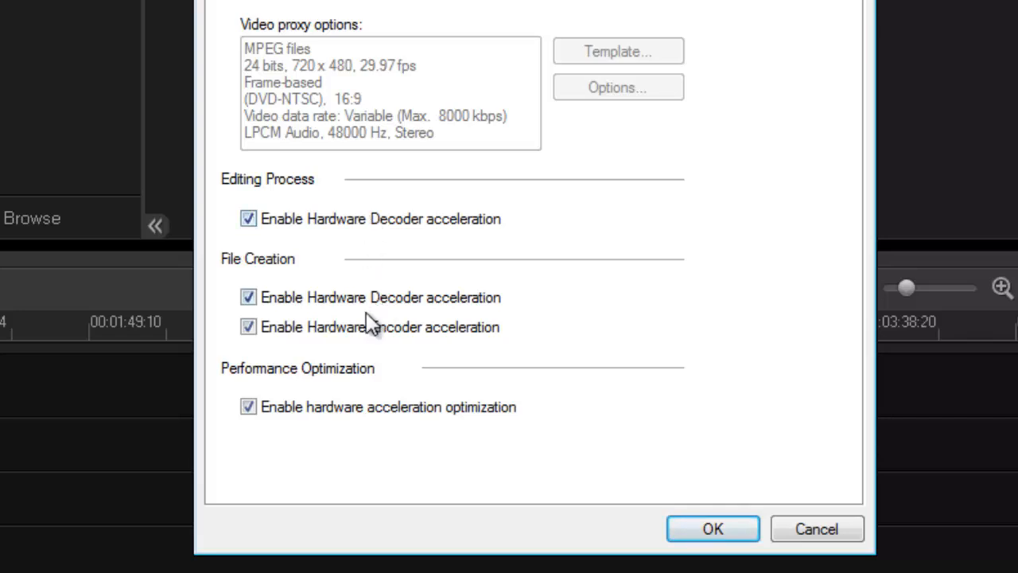
{"action": "mouse_move", "coordinate": [445, 337]}
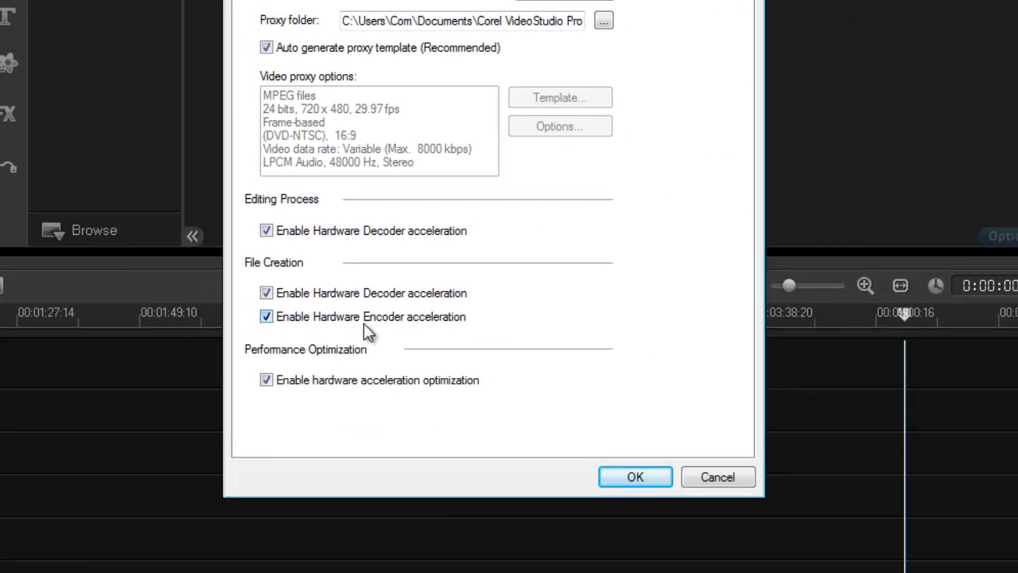
{"action": "mouse_move", "coordinate": [634, 478]}
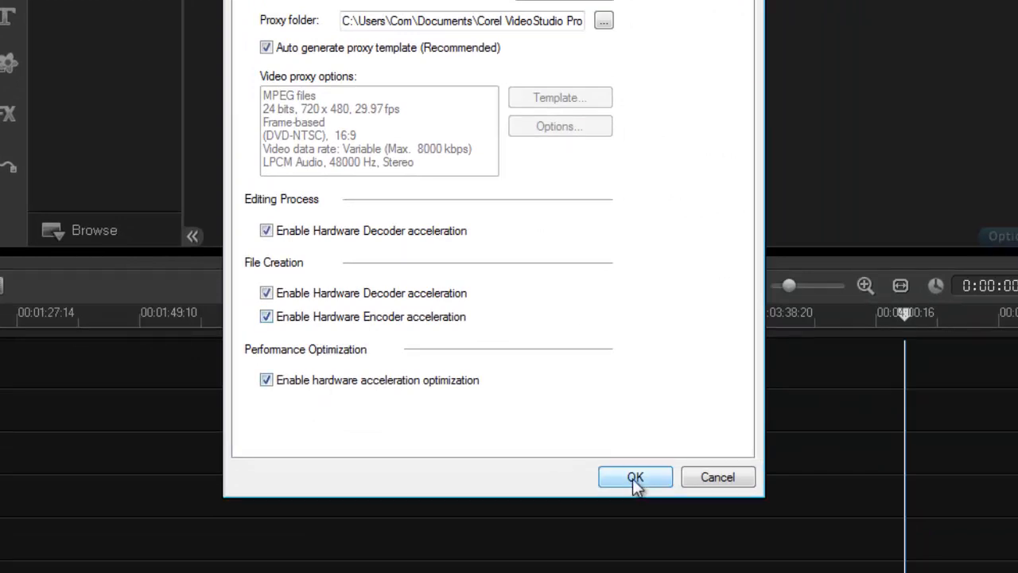
Confirm the Preferences with hardware acceleration kept on
{"action": "left_click", "coordinate": [635, 477]}
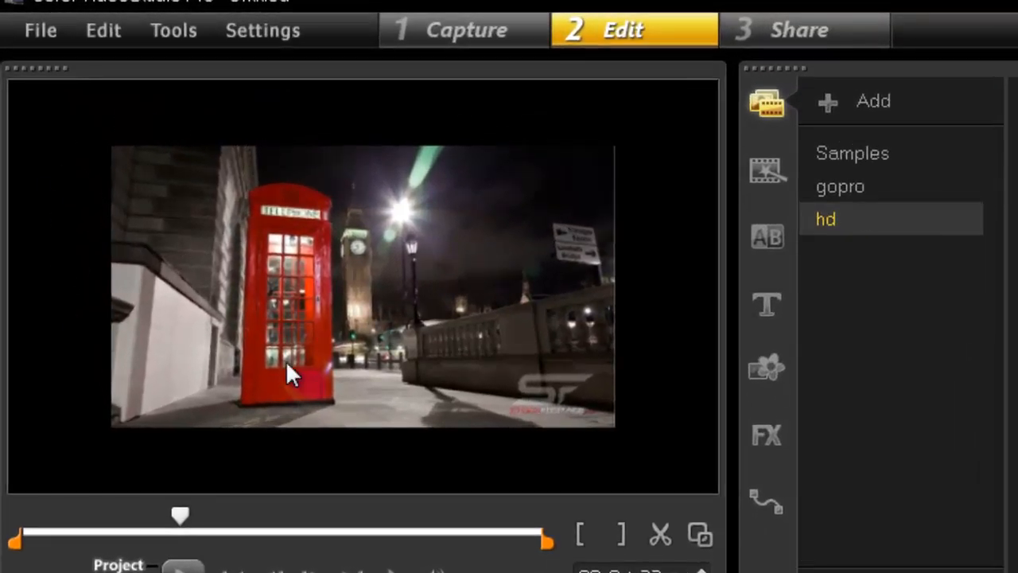
{"action": "mouse_move", "coordinate": [430, 134]}
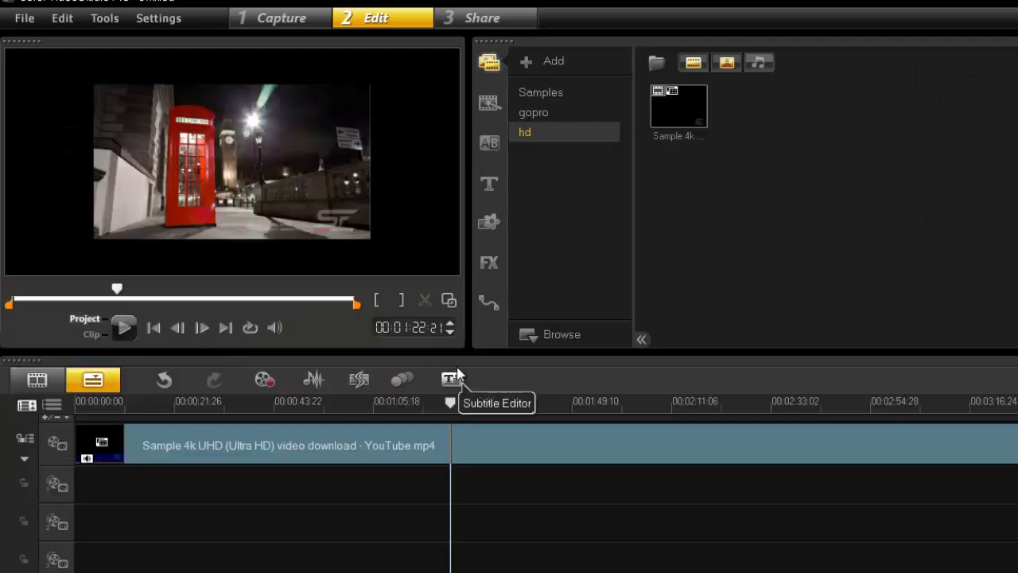
{"action": "mouse_move", "coordinate": [512, 439]}
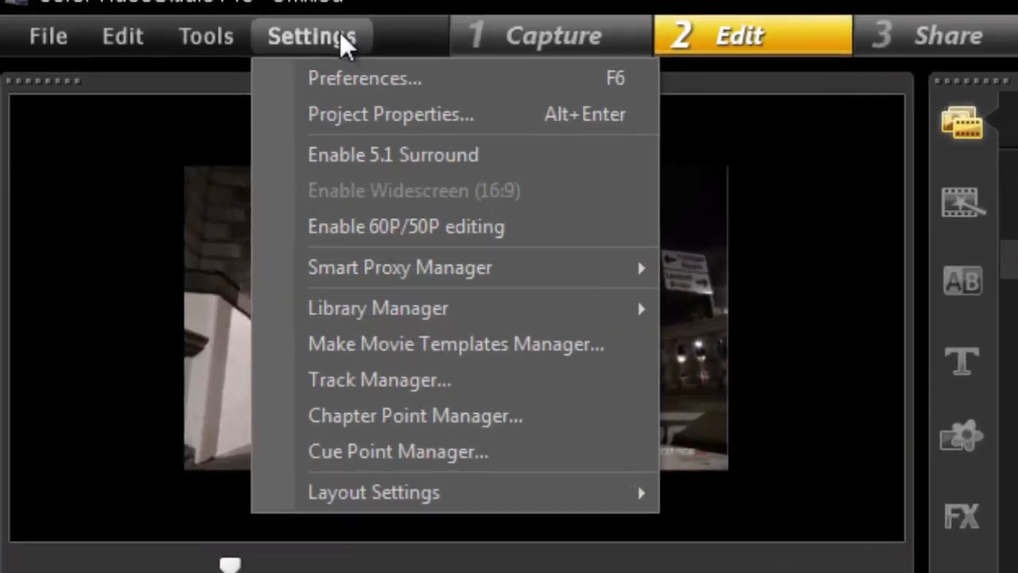
Show Project Properties with Microsoft AVI files kept as the edit file format
{"action": "left_click", "coordinate": [392, 115]}
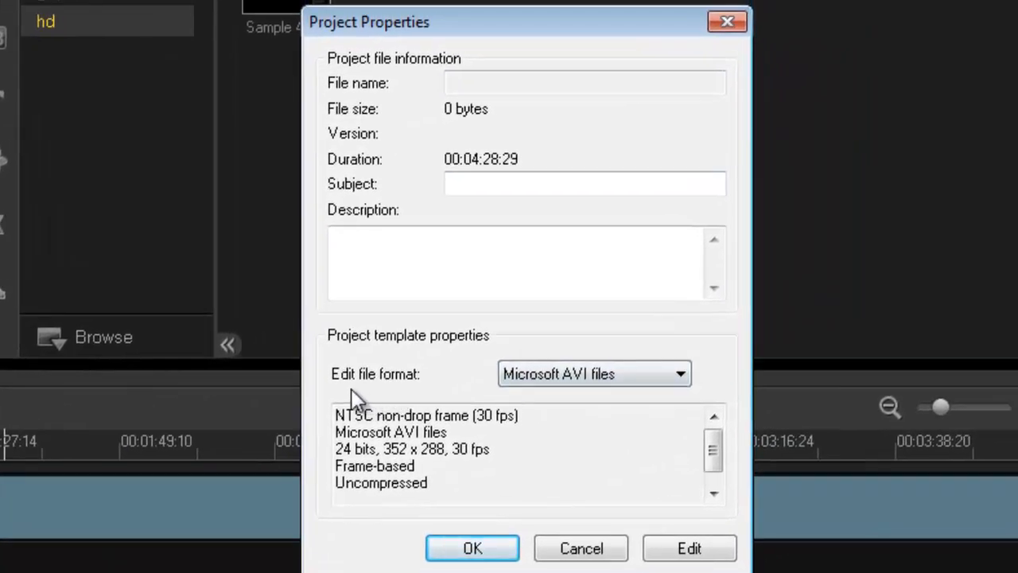
{"action": "mouse_move", "coordinate": [564, 399]}
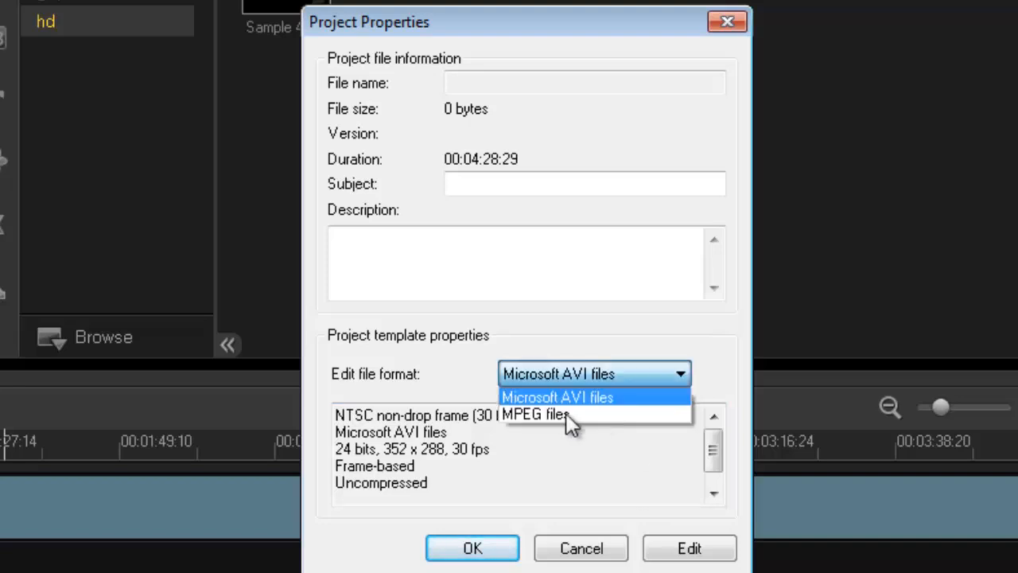
{"action": "left_click", "coordinate": [557, 398]}
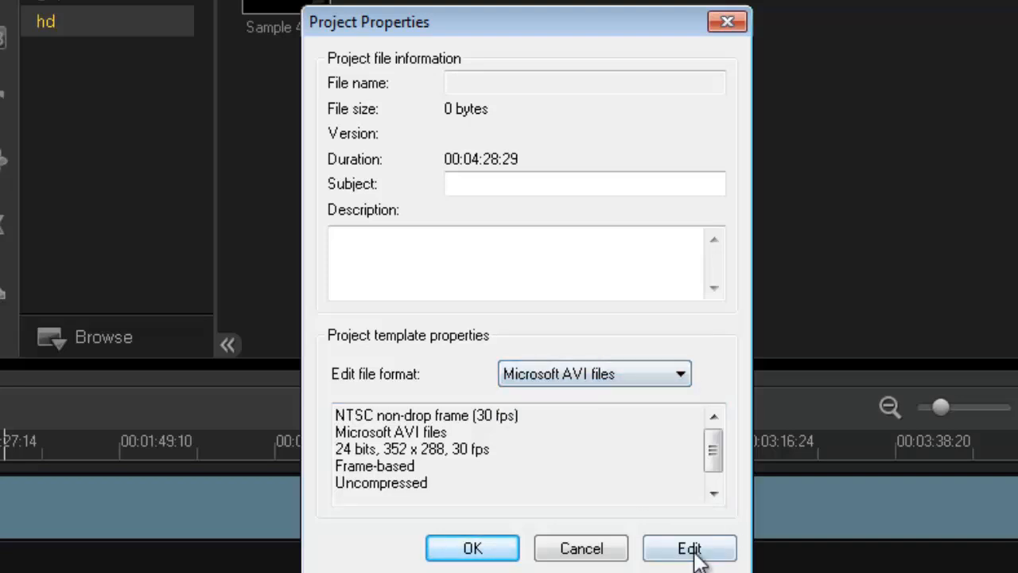
Edit the AVI template to show its General options at 352 x 288, 30 fps
{"action": "left_click", "coordinate": [689, 547]}
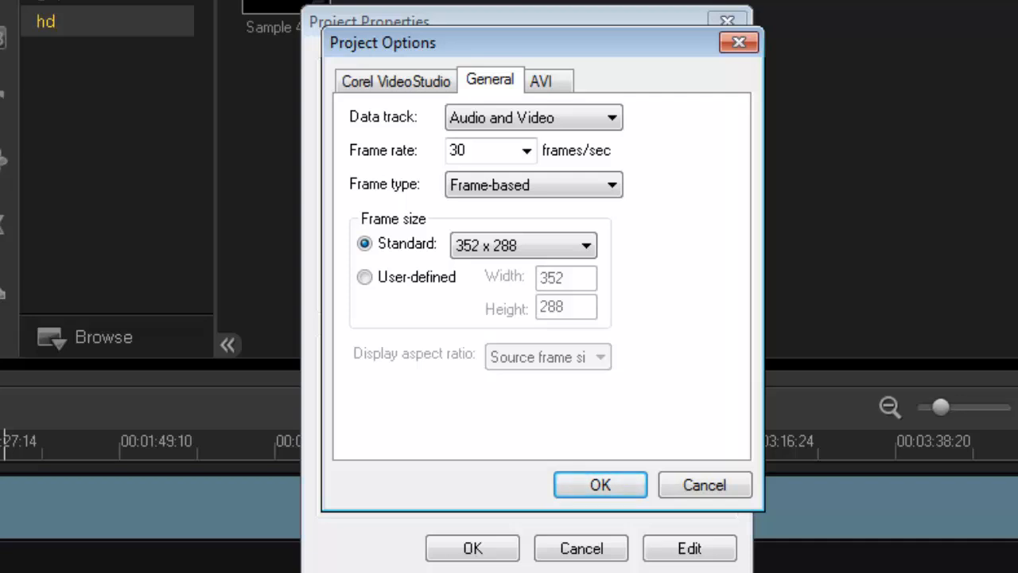
{"action": "mouse_move", "coordinate": [267, 12]}
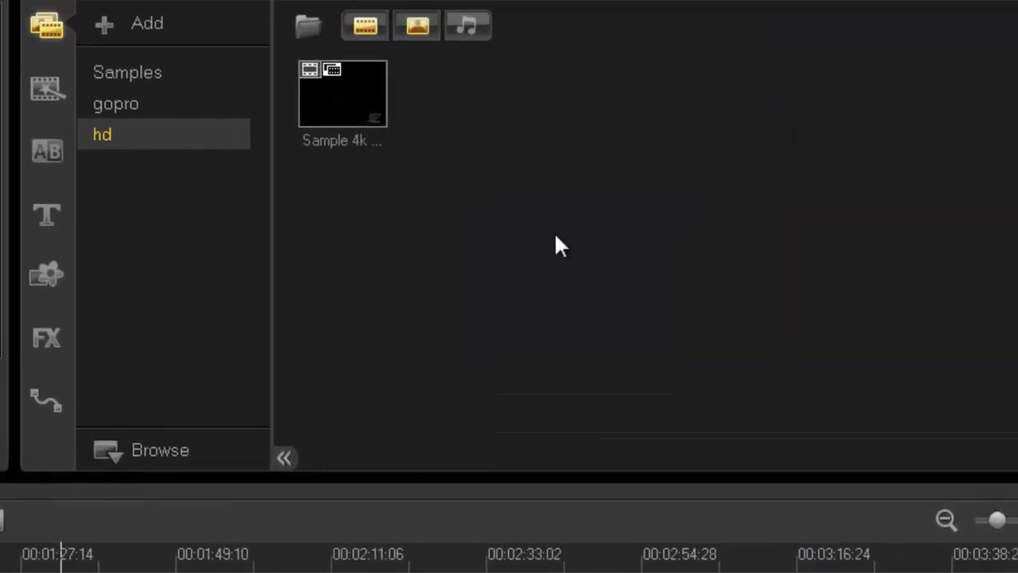
{"action": "mouse_move", "coordinate": [366, 119]}
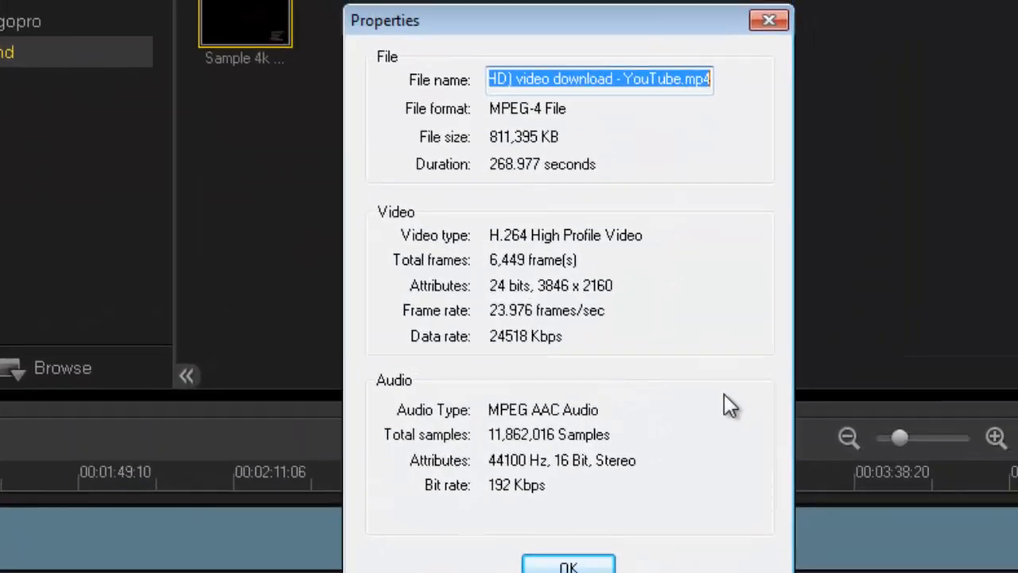
{"action": "mouse_move", "coordinate": [560, 347]}
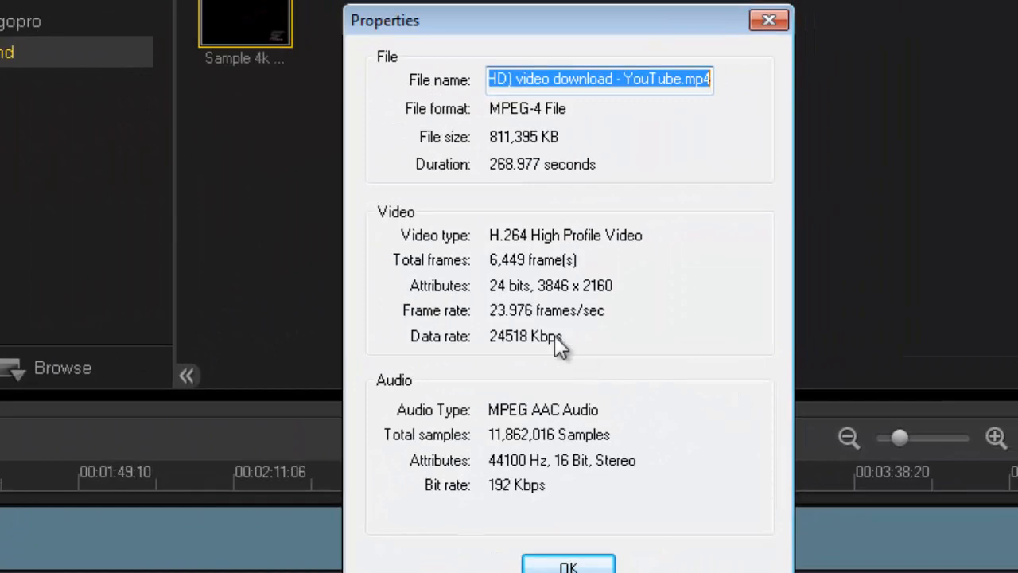
{"action": "mouse_move", "coordinate": [512, 336]}
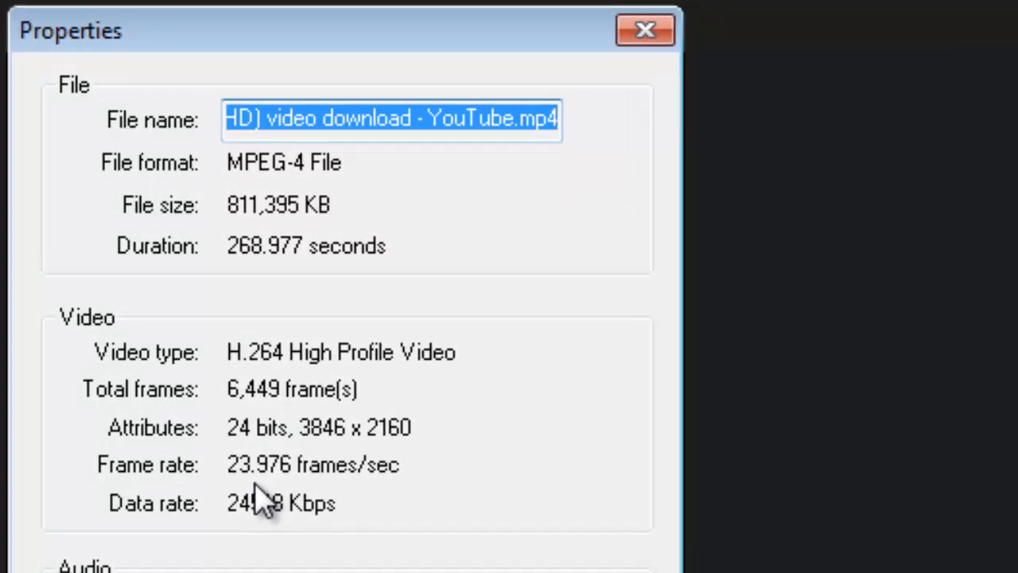
{"action": "mouse_move", "coordinate": [267, 473]}
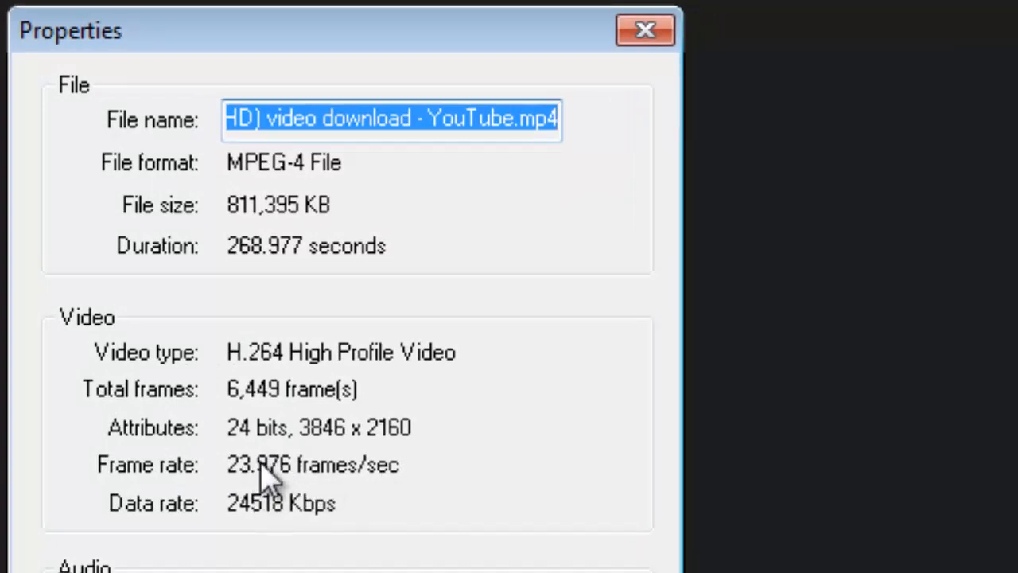
{"action": "mouse_move", "coordinate": [273, 445]}
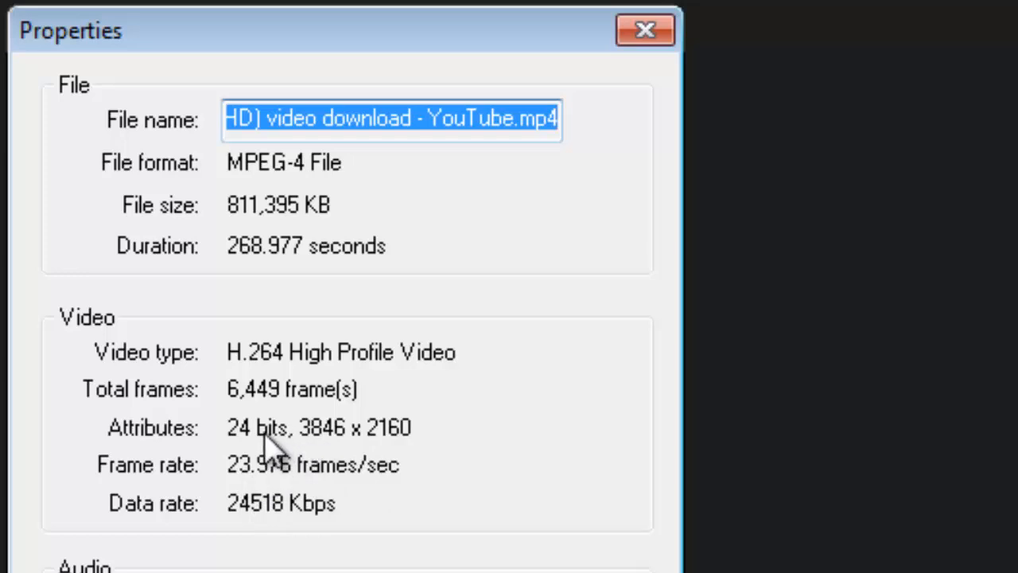
{"action": "mouse_move", "coordinate": [305, 461]}
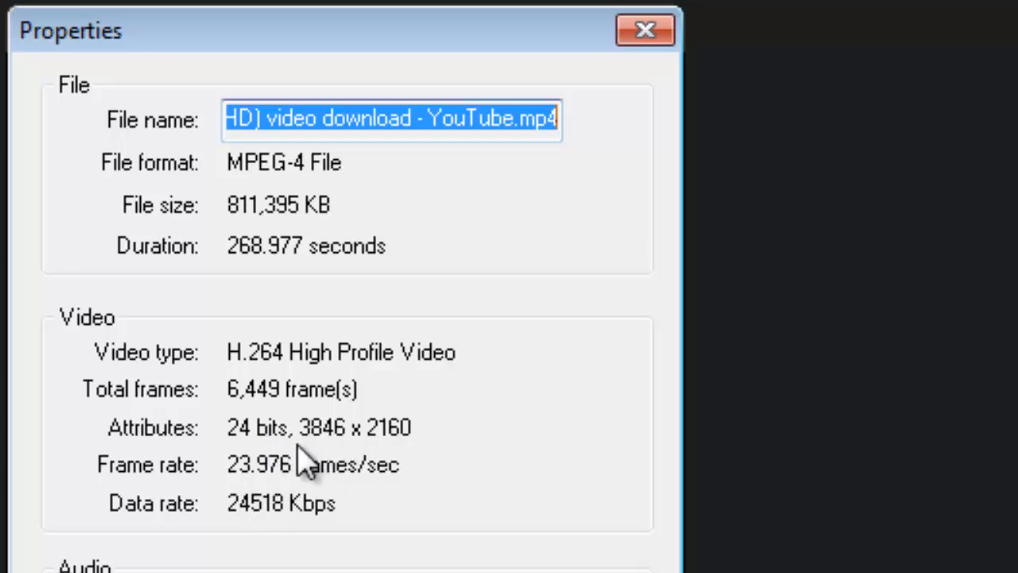
{"action": "mouse_move", "coordinate": [394, 458]}
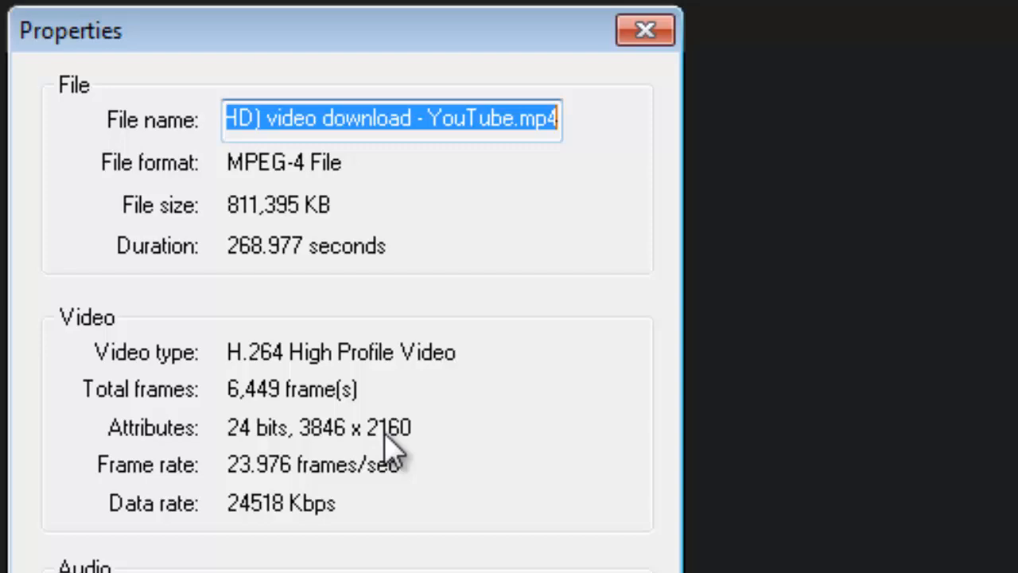
Close the clip properties and reach the AVI template's General frame size settings
{"action": "left_click", "coordinate": [644, 29]}
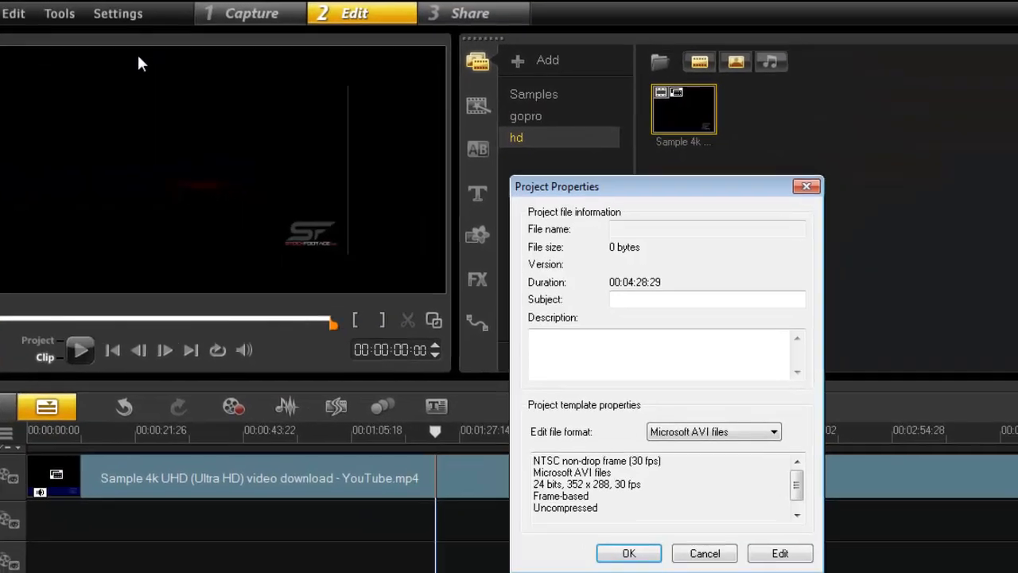
{"action": "left_click", "coordinate": [779, 554]}
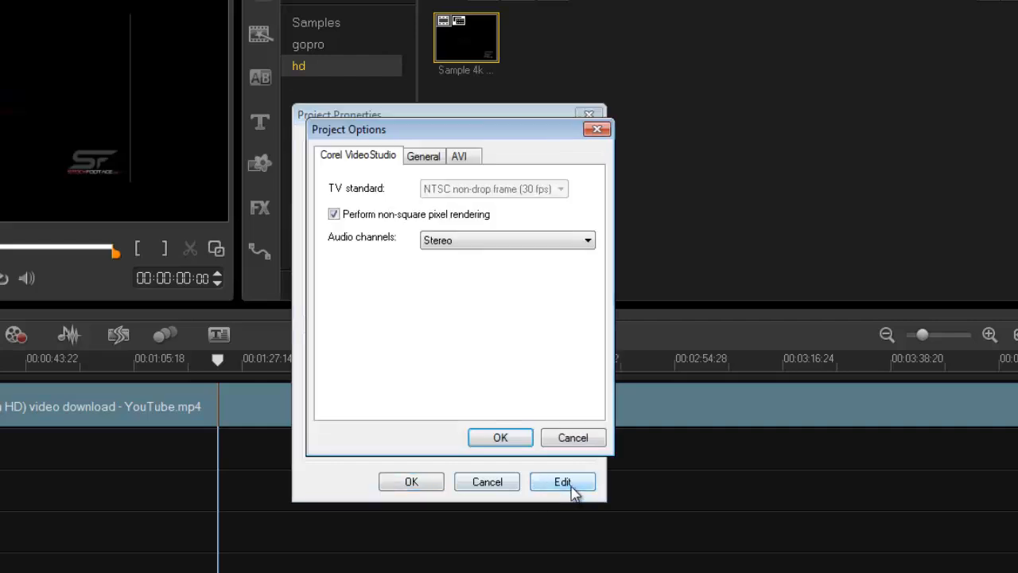
{"action": "left_click", "coordinate": [423, 156]}
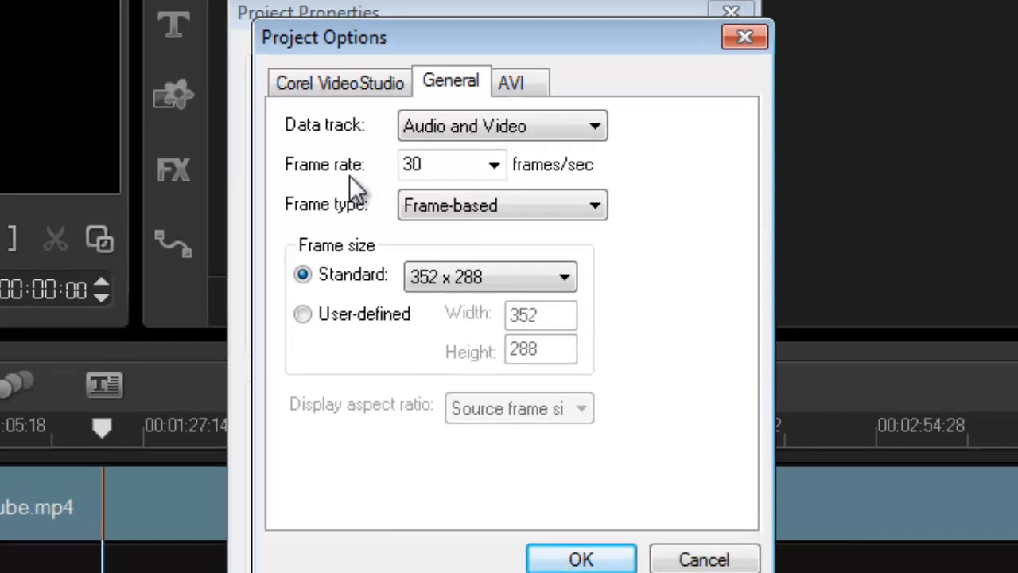
Set a user-defined frame size of width 3846 and height 2160 and confirm it
{"action": "left_click", "coordinate": [302, 313]}
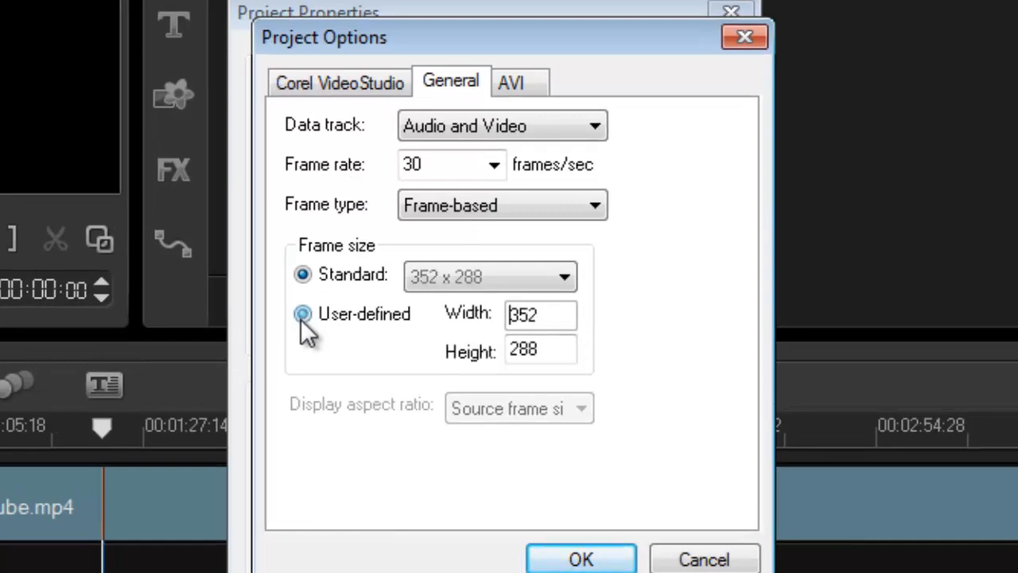
{"action": "left_click", "coordinate": [302, 313]}
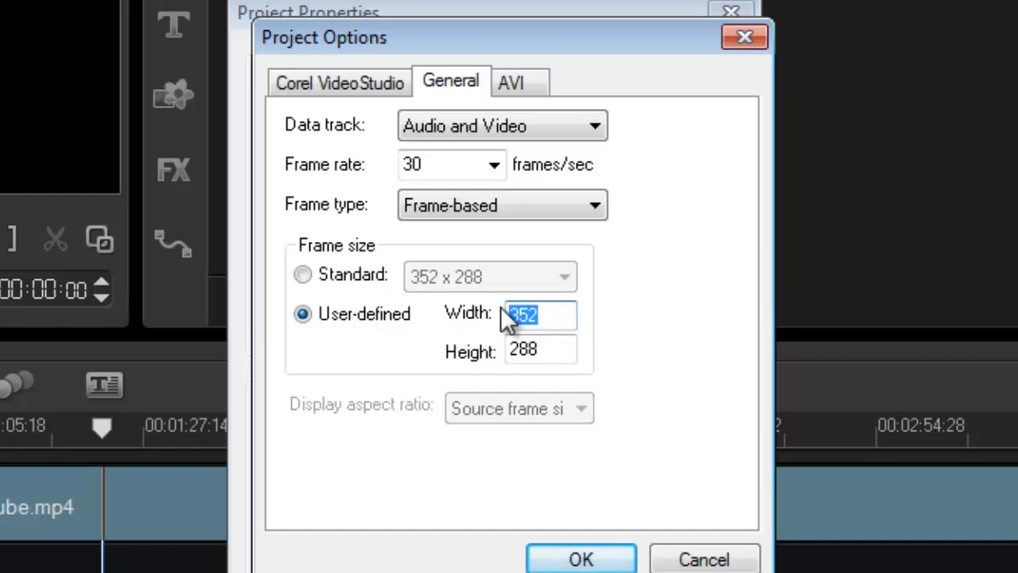
{"action": "type", "text": "3"}
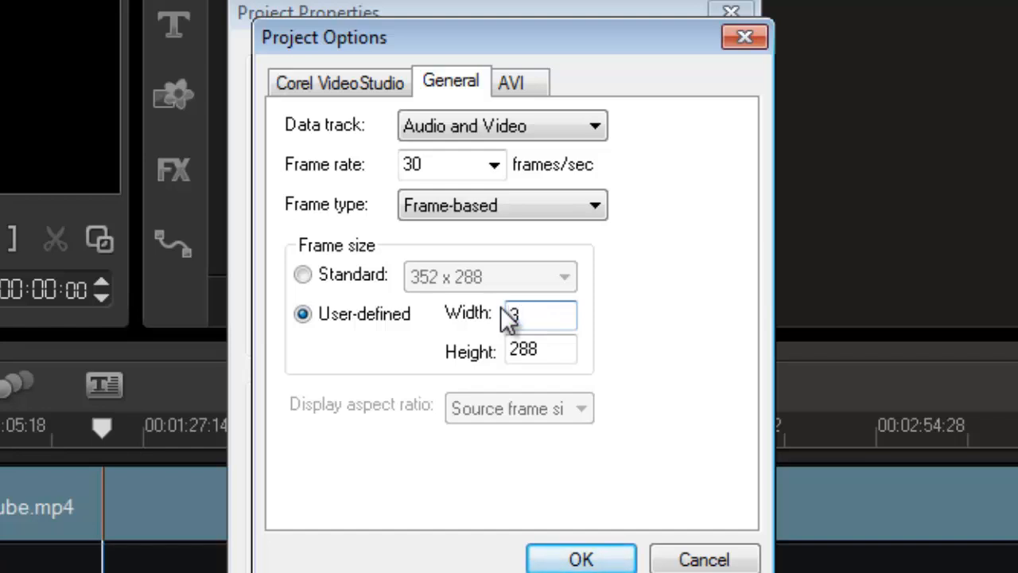
{"action": "type", "text": "846"}
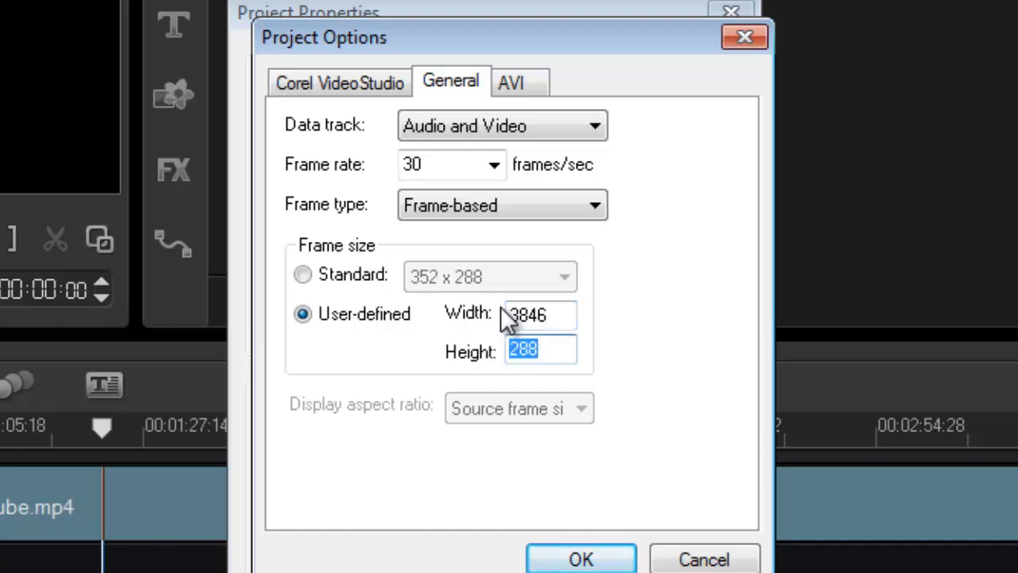
{"action": "type", "text": "216"}
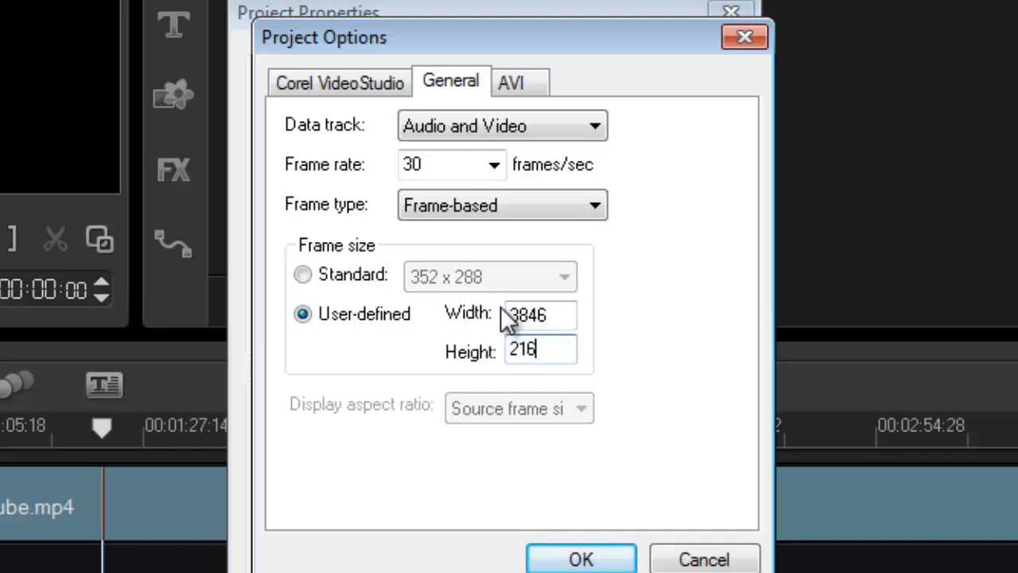
{"action": "type", "text": "0"}
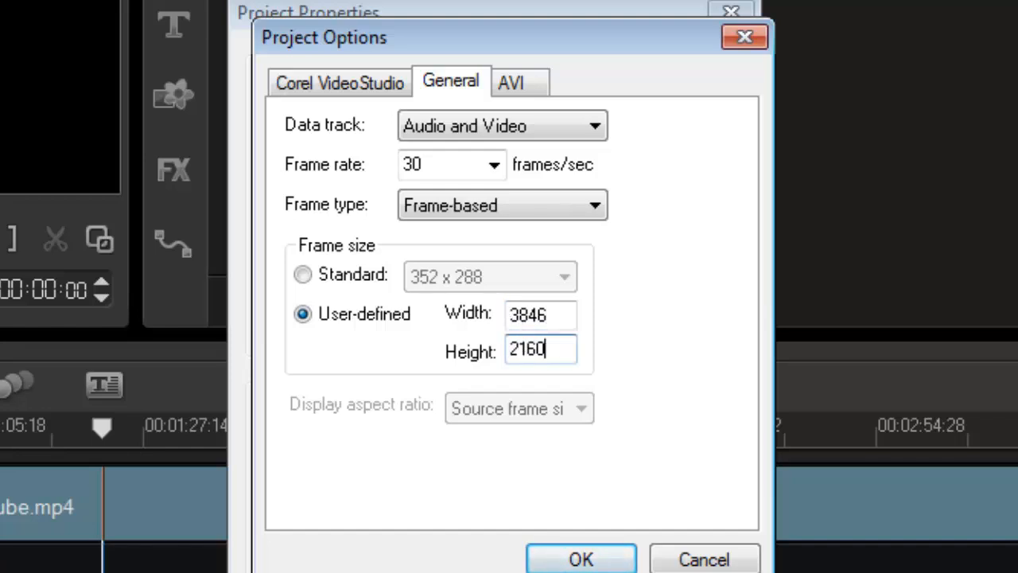
{"action": "left_click", "coordinate": [581, 558]}
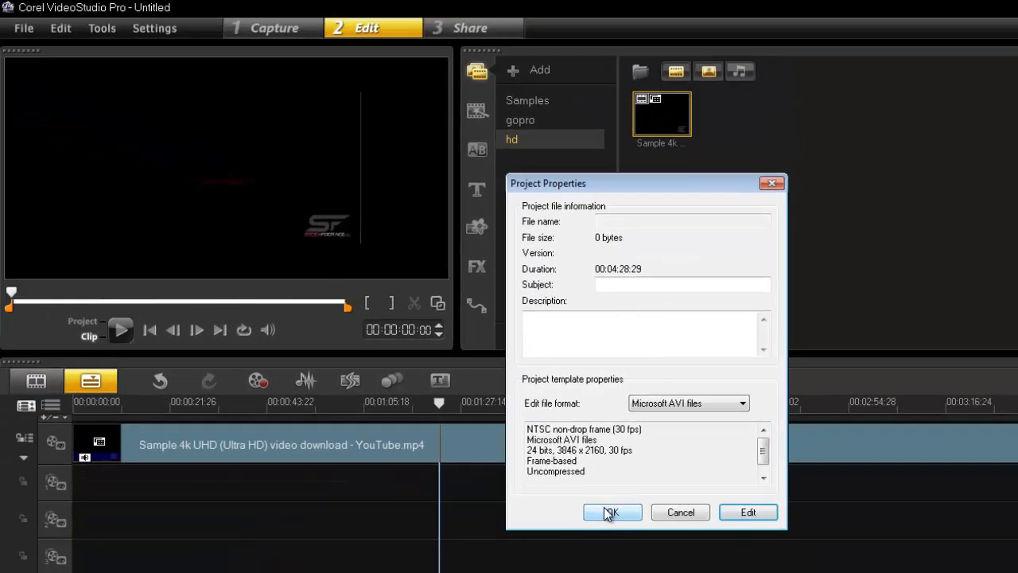
{"action": "mouse_move", "coordinate": [771, 184]}
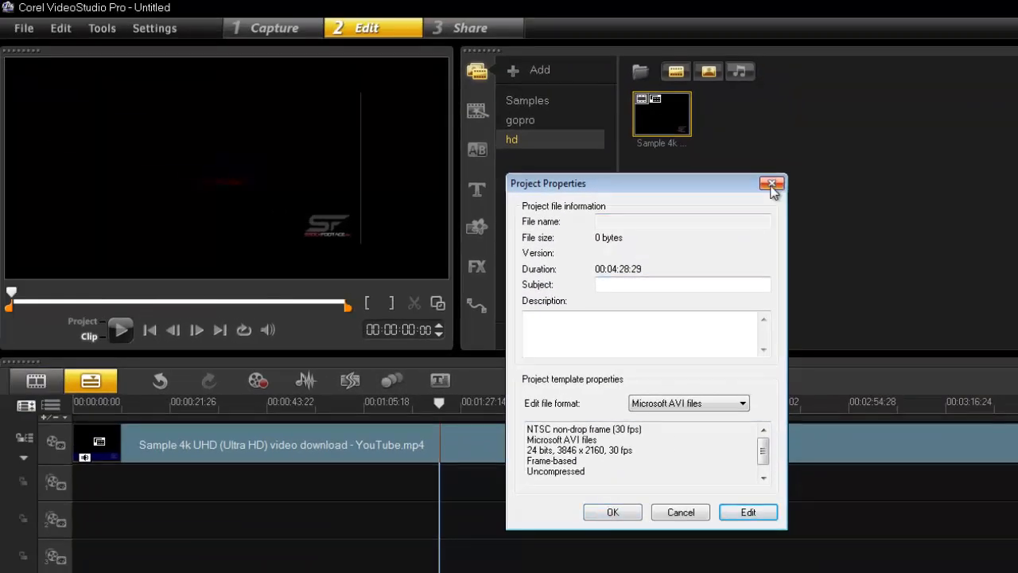
{"action": "mouse_move", "coordinate": [607, 508]}
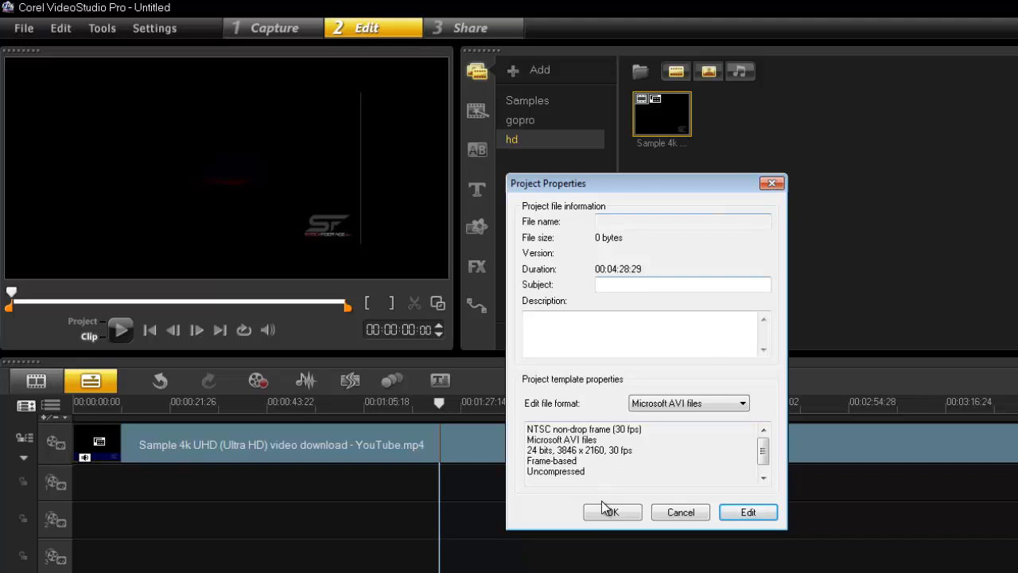
Accept the 3846 x 2160 project properties and agree to clear the preview cache
{"action": "left_click", "coordinate": [611, 512]}
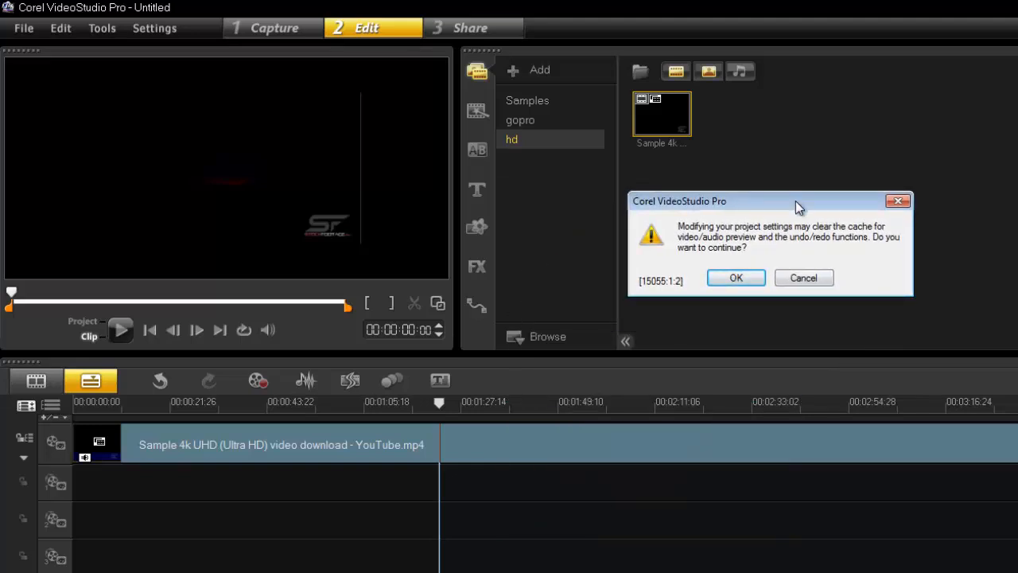
{"action": "mouse_move", "coordinate": [67, 245]}
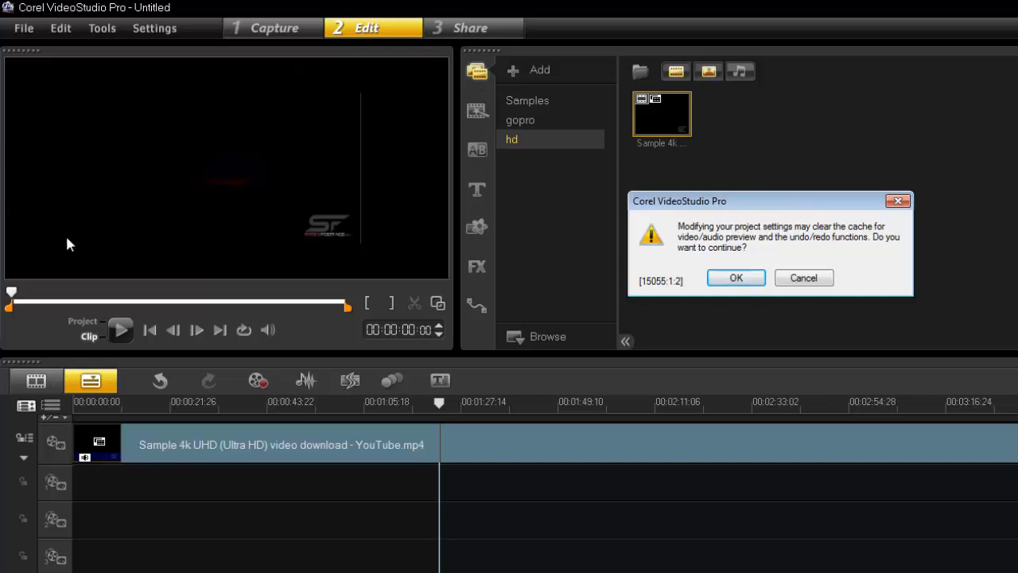
{"action": "mouse_move", "coordinate": [209, 140]}
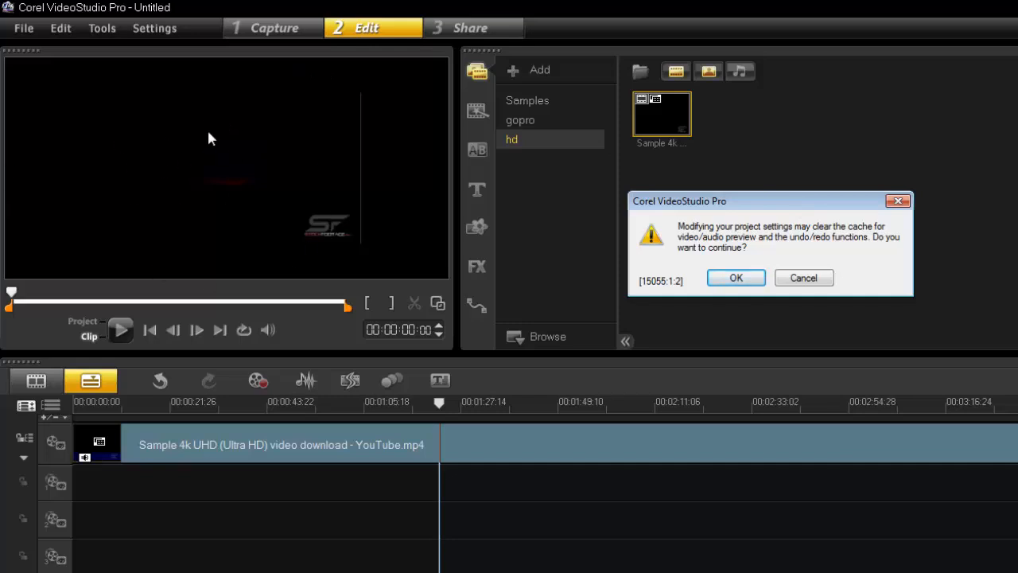
{"action": "left_click", "coordinate": [735, 277]}
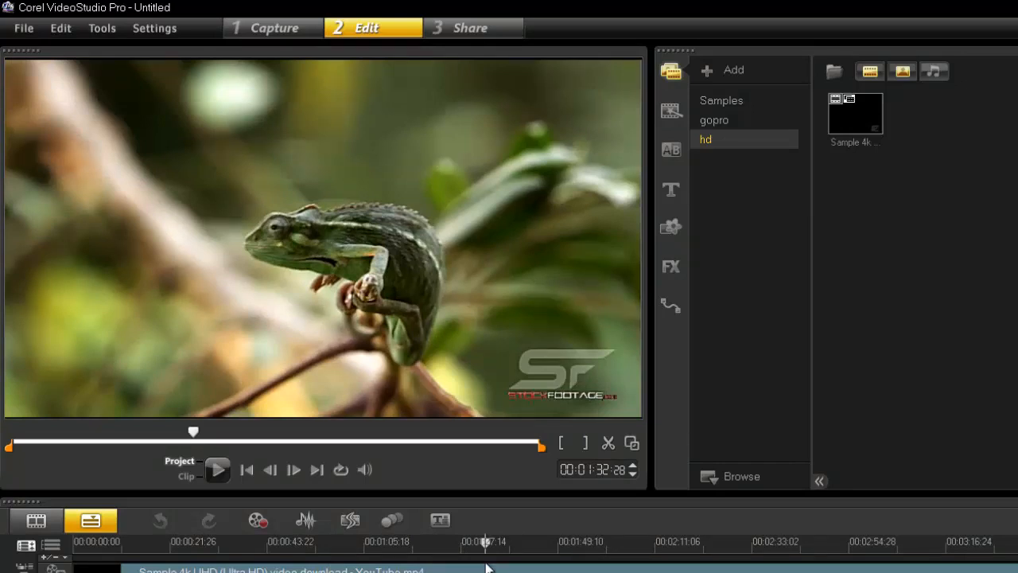
{"action": "mouse_move", "coordinate": [474, 560]}
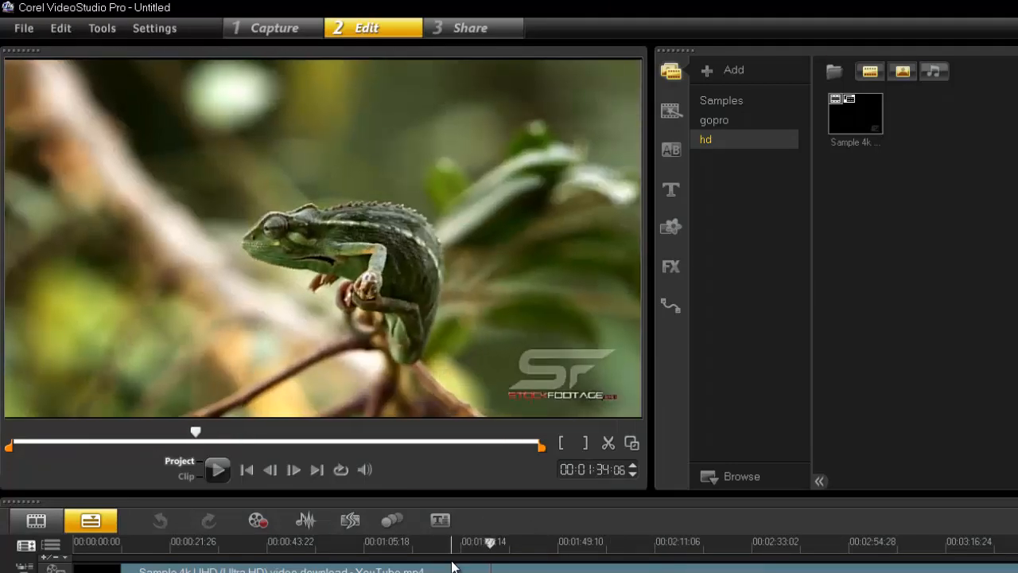
Show the FX video filter library while the 4K clip fills the preview
{"action": "left_click", "coordinate": [672, 266]}
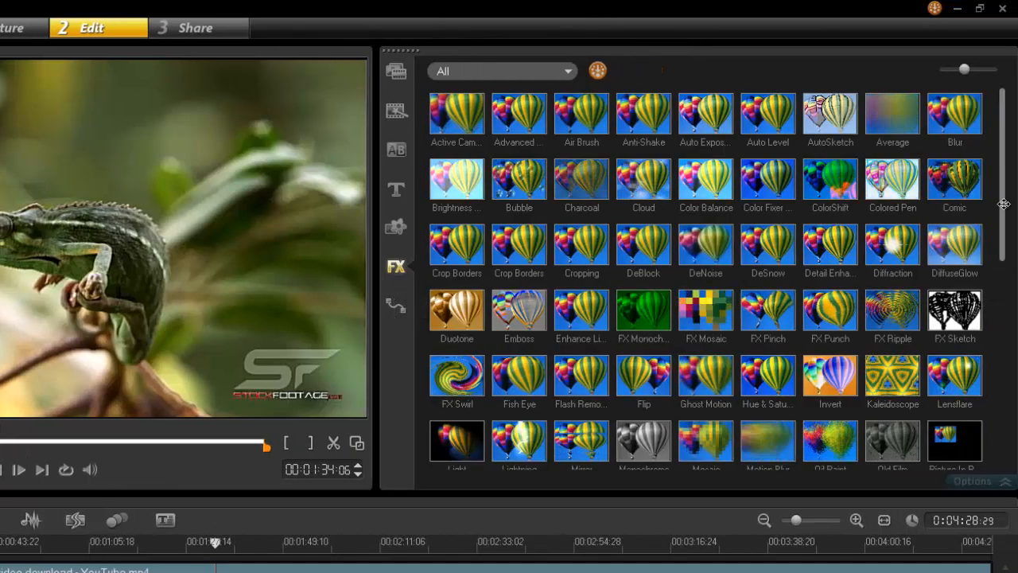
Apply the Cropping filter to the clip and bring up its Customize Filter window
{"action": "scroll", "scroll_direction": "down", "scroll_amount": 3}
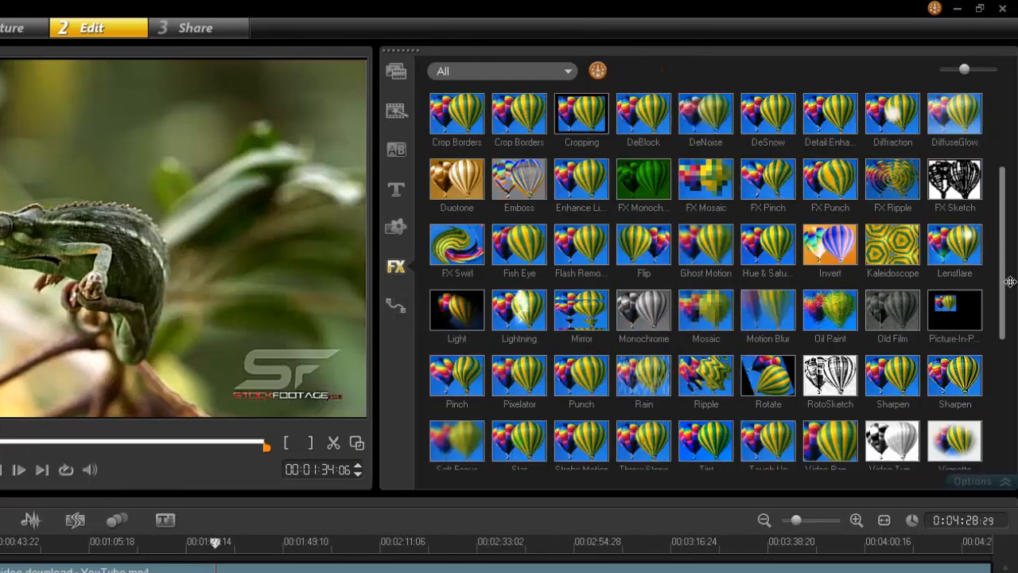
{"action": "scroll", "scroll_direction": "up", "scroll_amount": 3}
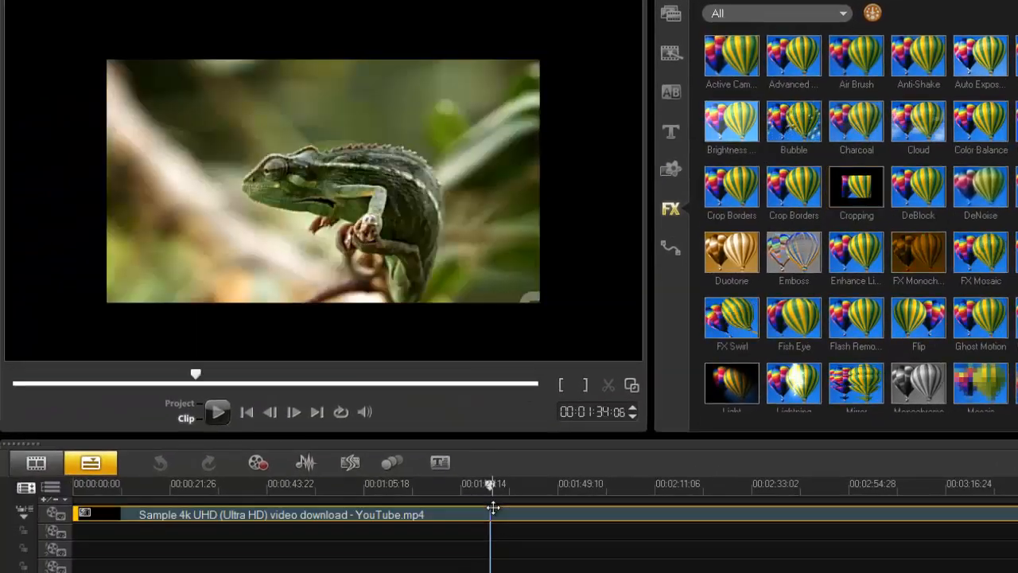
{"action": "double_click", "coordinate": [855, 185]}
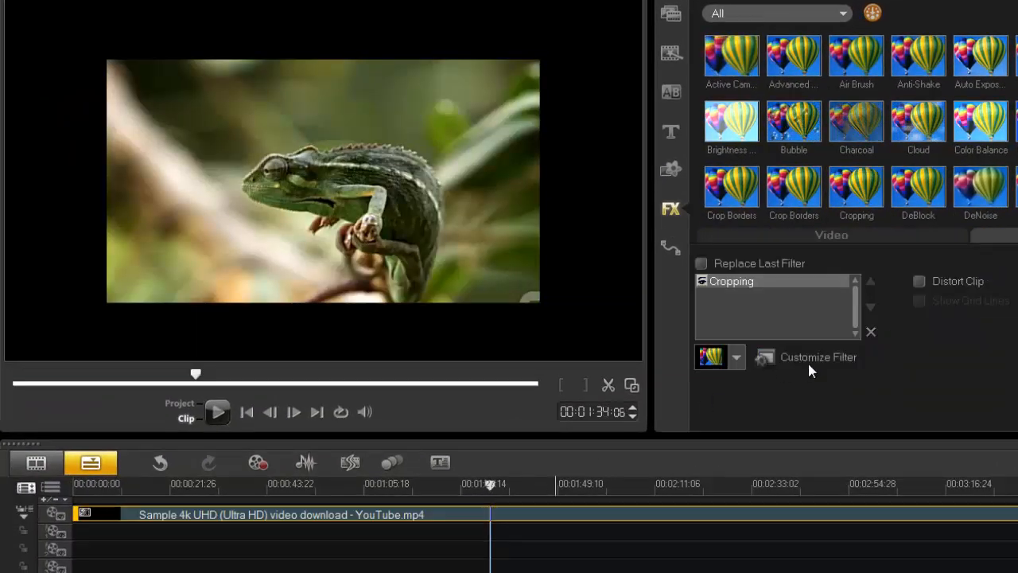
{"action": "left_click", "coordinate": [817, 357]}
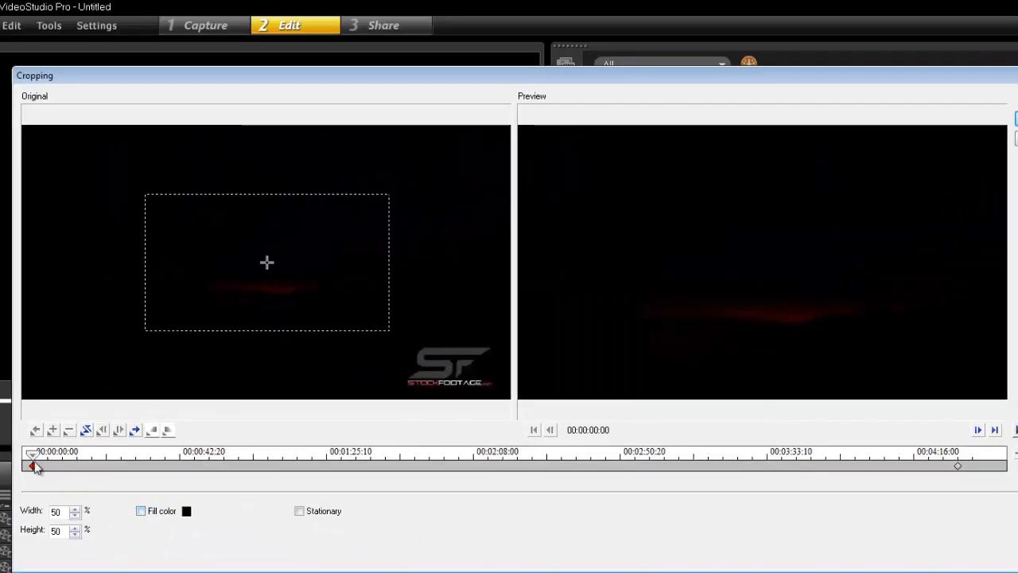
Scrub the Cropping preview to the crowd scene at 00:01:14:00
{"action": "left_click_drag", "start_coordinate": [32, 465], "coordinate": [242, 464]}
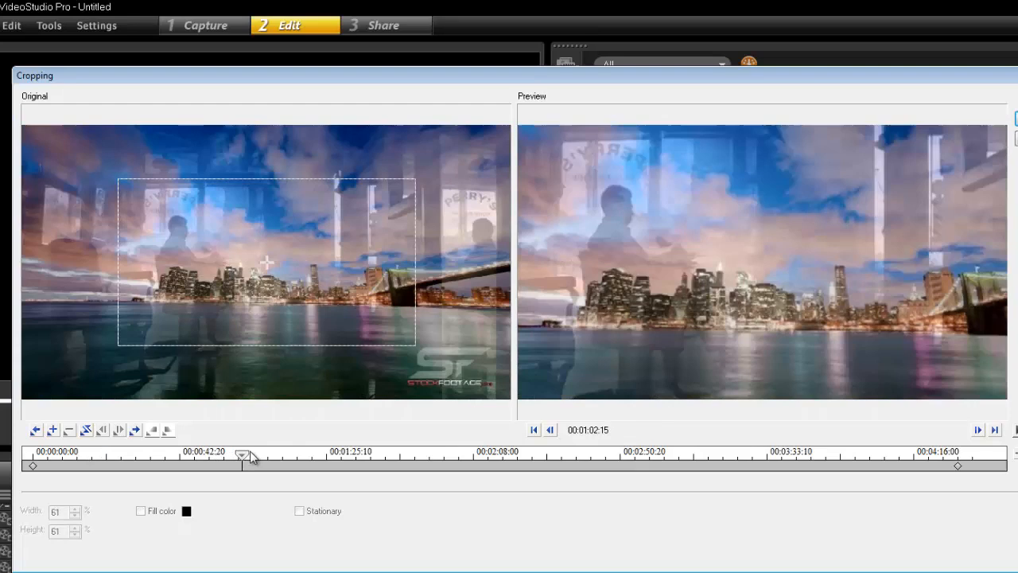
{"action": "left_click_drag", "start_coordinate": [241, 455], "coordinate": [284, 455]}
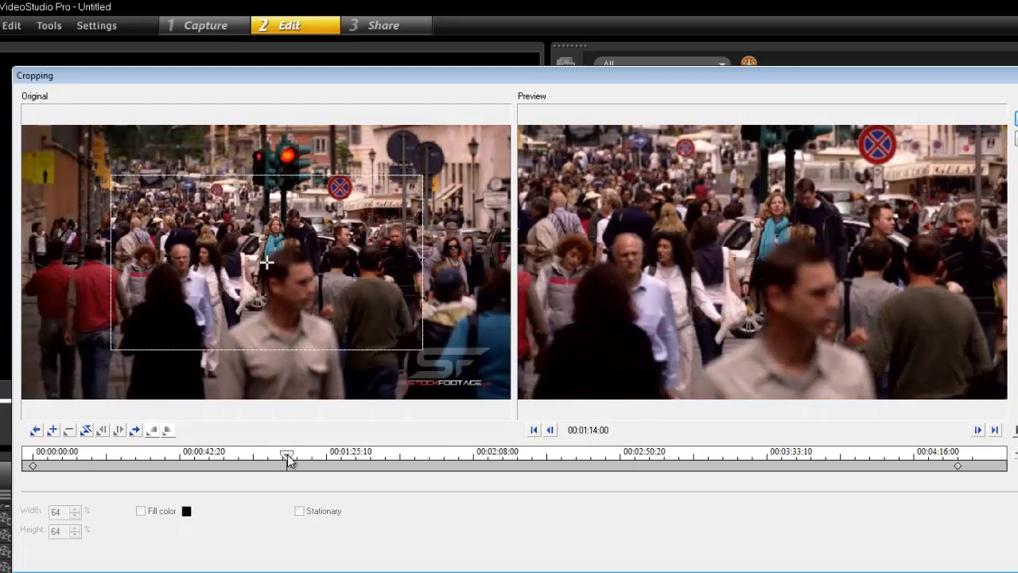
{"action": "mouse_move", "coordinate": [251, 357]}
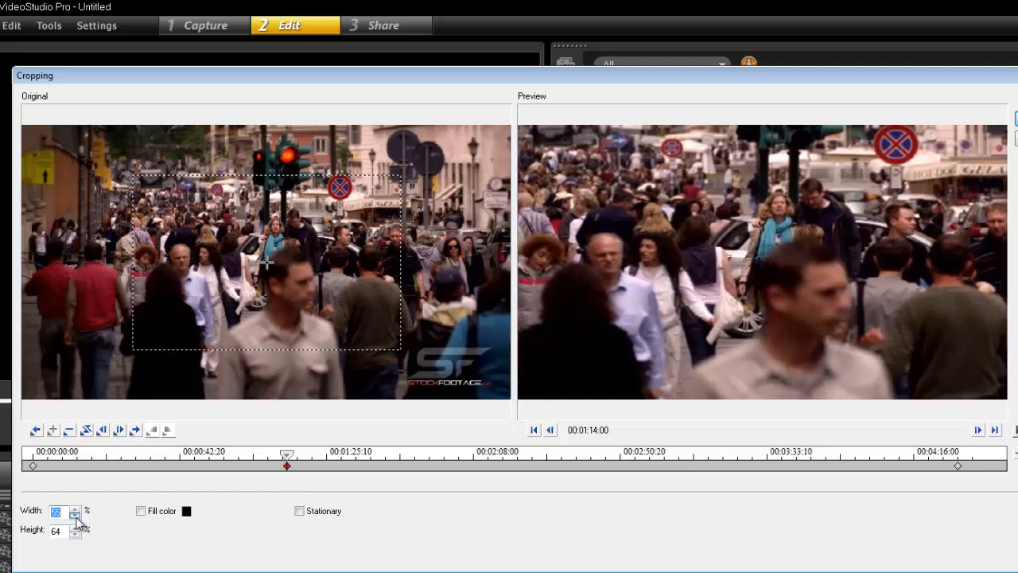
Lower the crop Width to 45% and reduce the Height, zooming into the crowd
{"action": "left_click", "coordinate": [75, 515]}
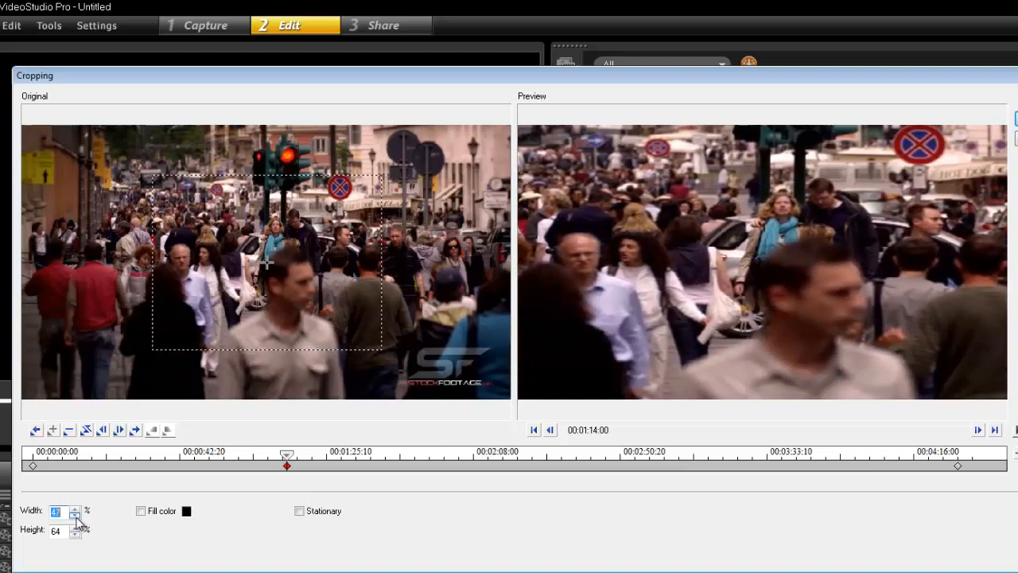
{"action": "left_click", "coordinate": [75, 515]}
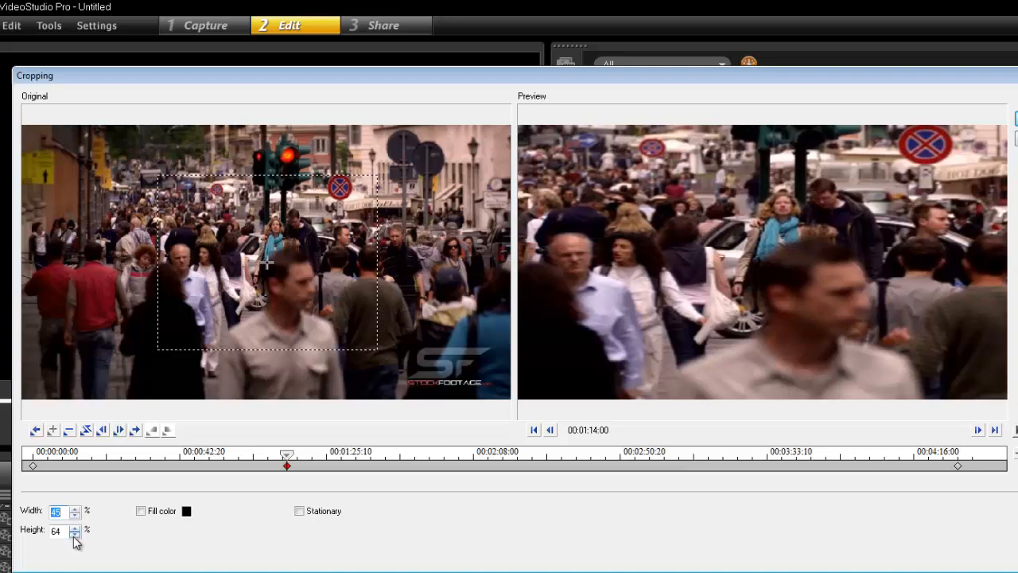
{"action": "left_click", "coordinate": [73, 534]}
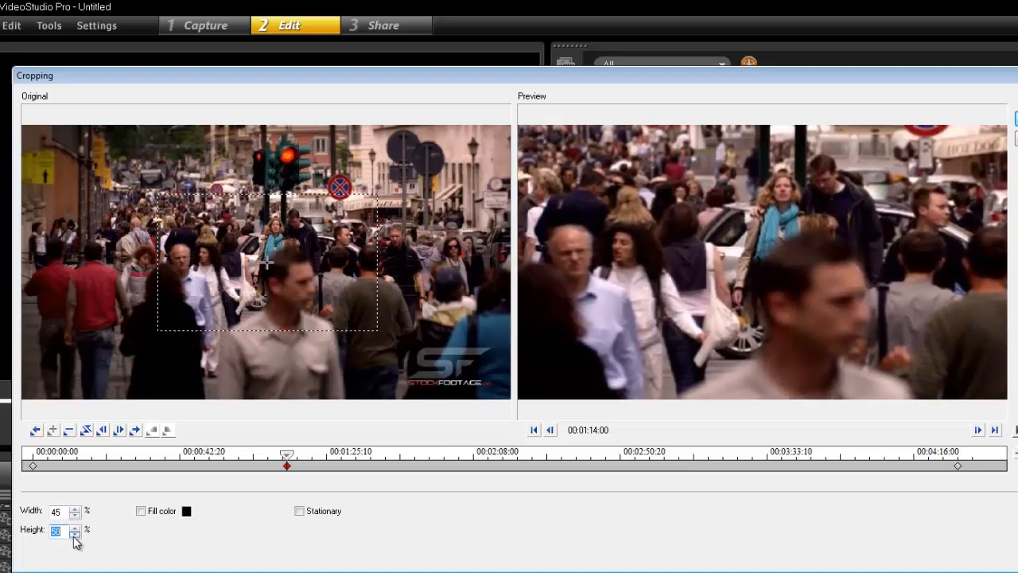
{"action": "left_click", "coordinate": [75, 535]}
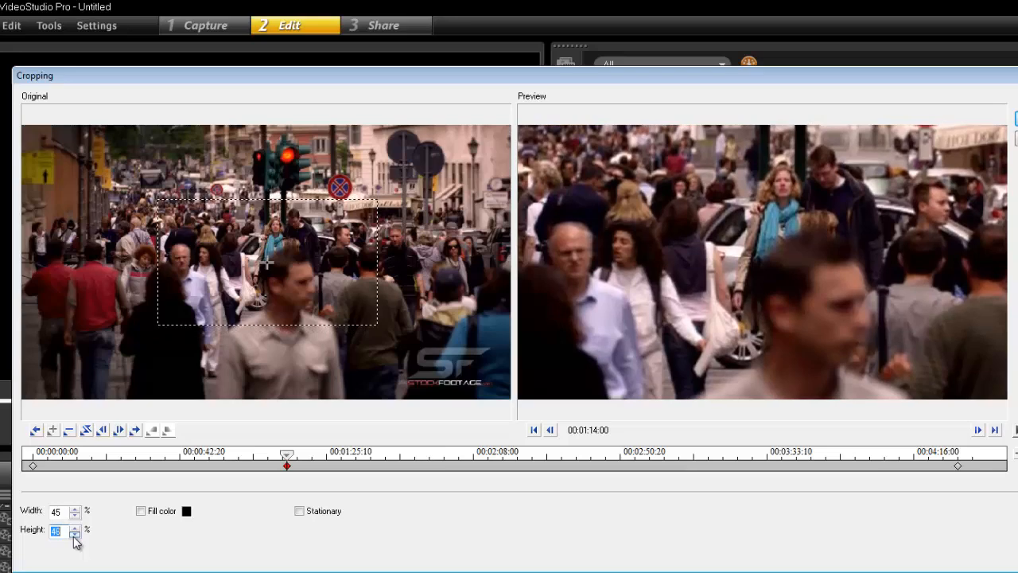
{"action": "left_click", "coordinate": [75, 534]}
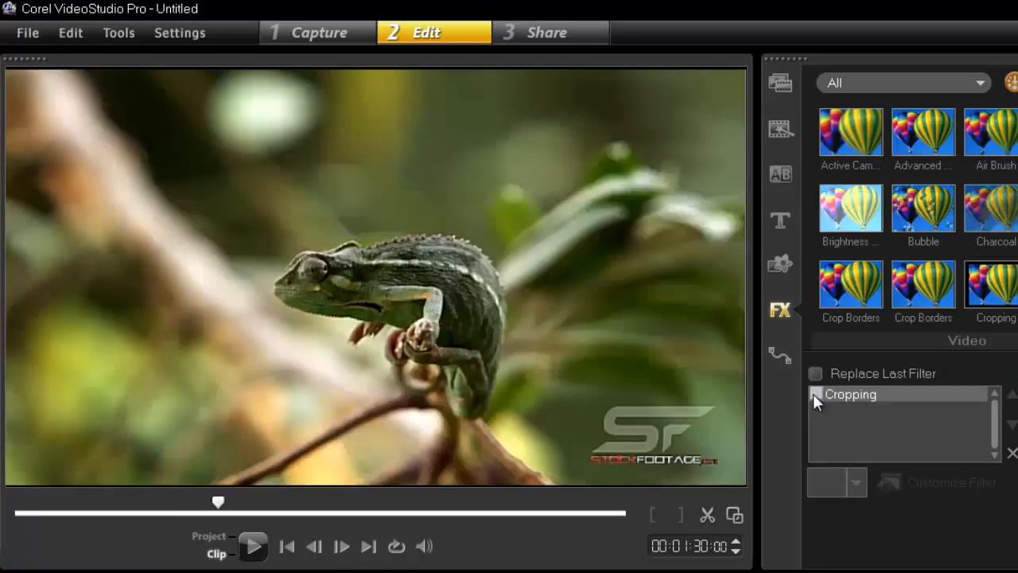
Toggle the Cropping filter off and back on so the preview shows the chameleon zoomed in
{"action": "left_click", "coordinate": [814, 395]}
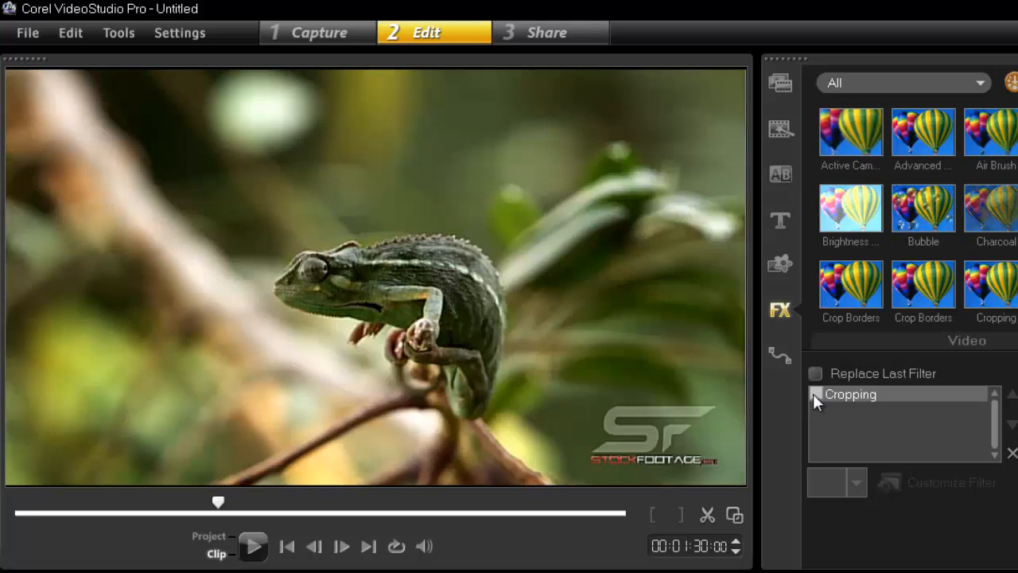
{"action": "left_click", "coordinate": [816, 395]}
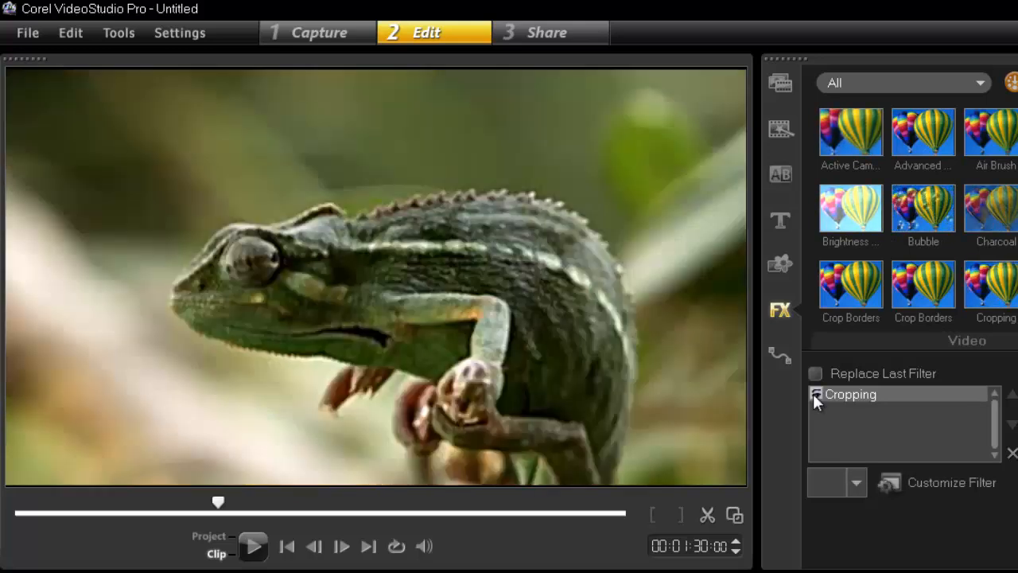